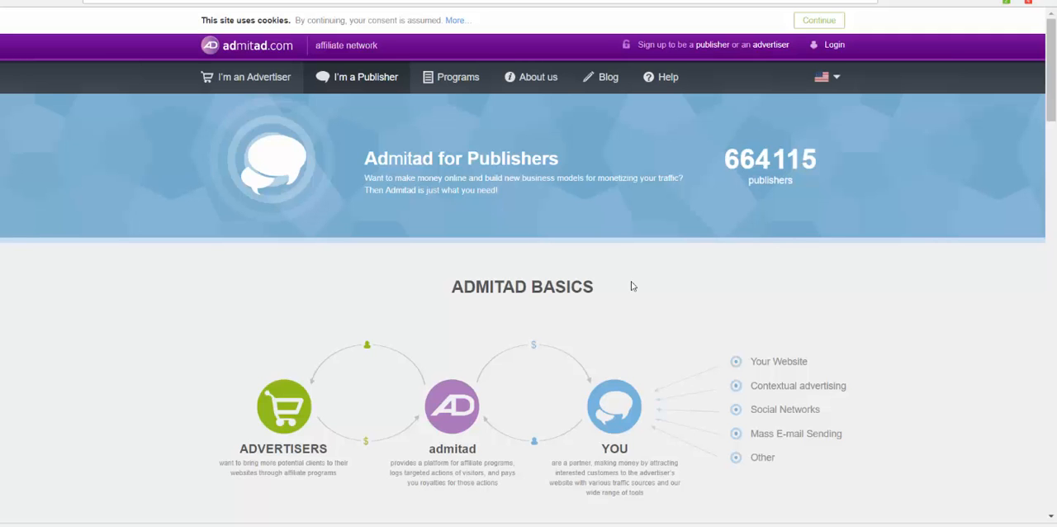
pyautogui.moveTo(630, 275)
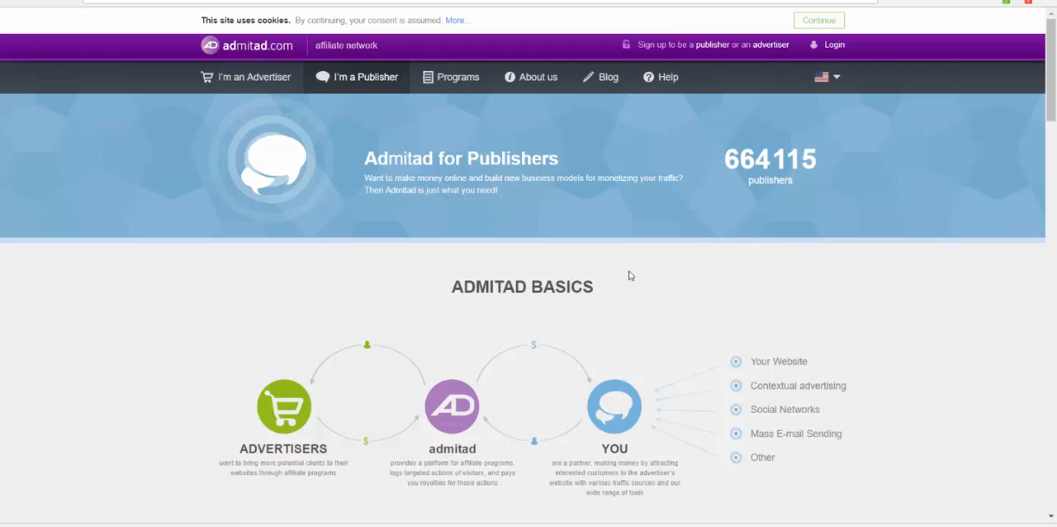
pyautogui.moveTo(650, 271)
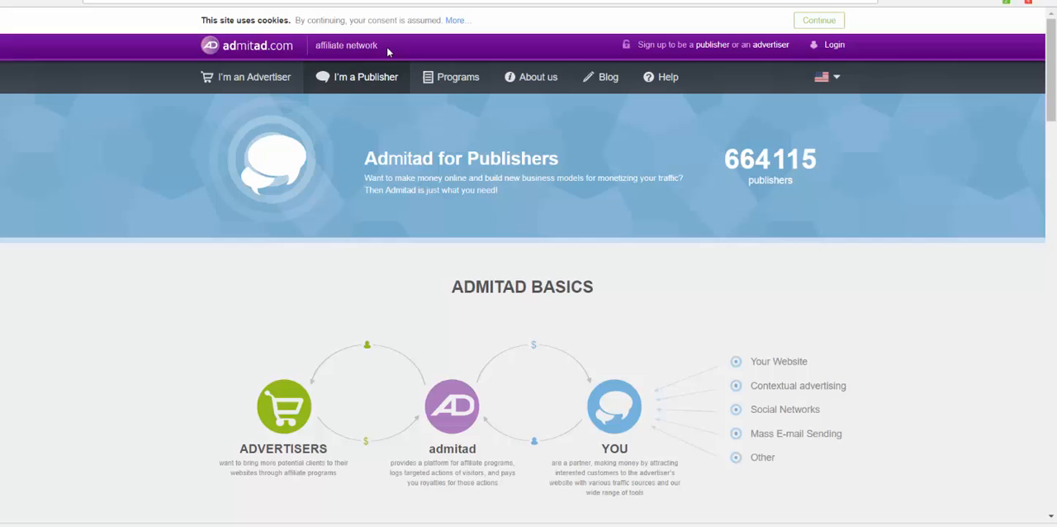
# Open the All programs catalog listing 1,579 affiliate programs from the top navigation
pyautogui.click(256, 77)
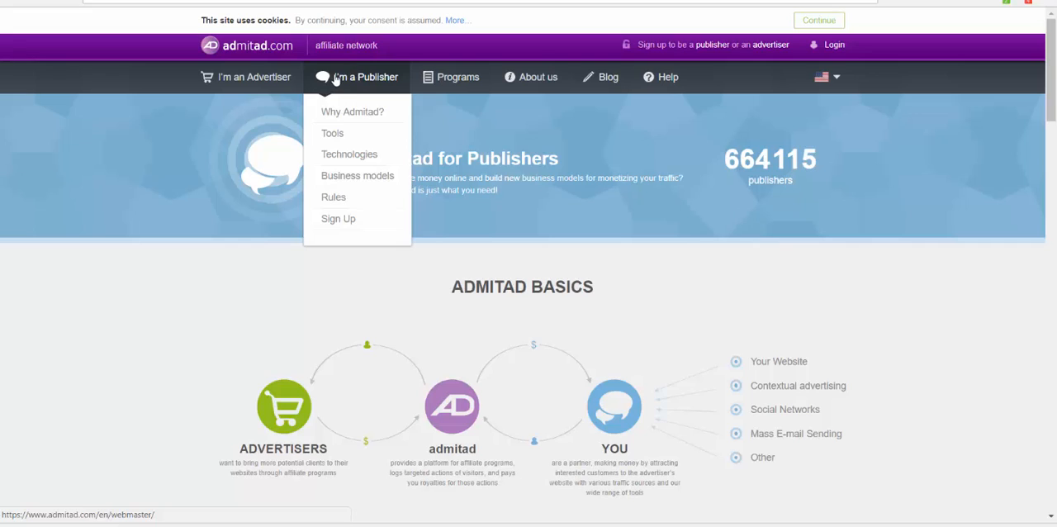
pyautogui.moveTo(366, 82)
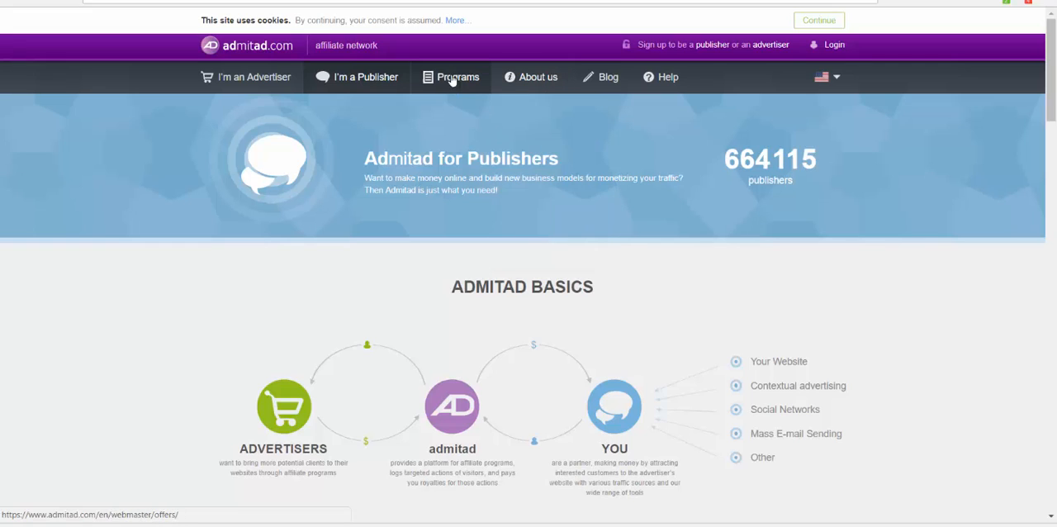
pyautogui.click(457, 77)
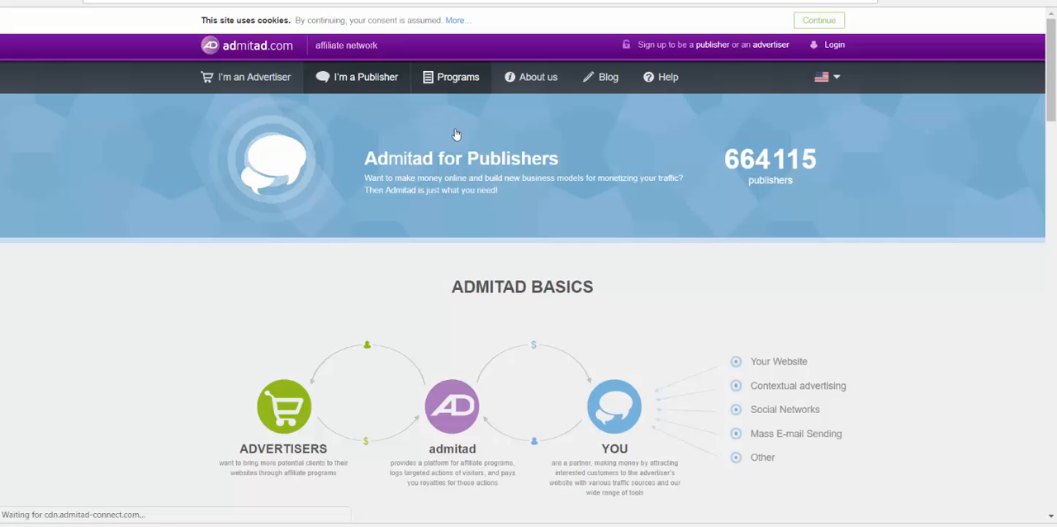
pyautogui.click(457, 77)
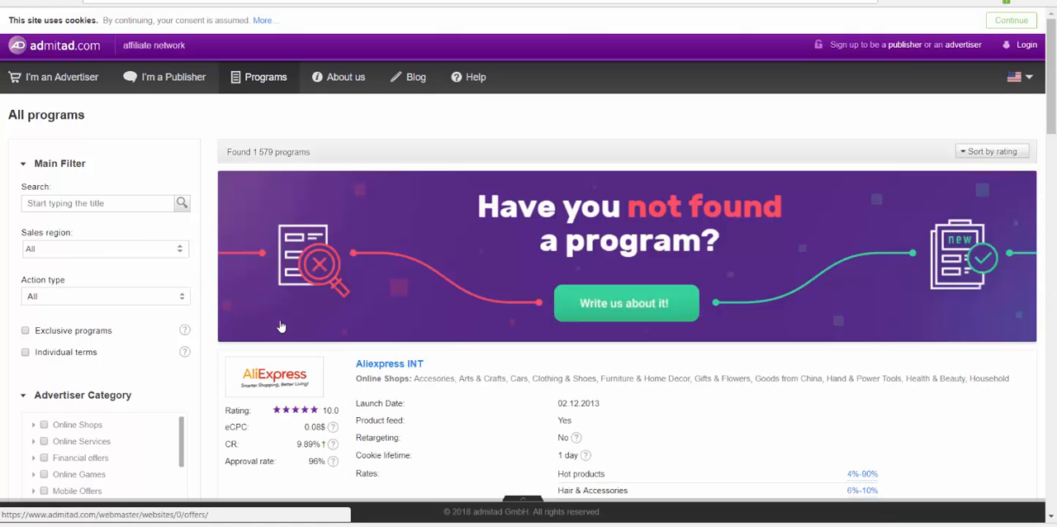
pyautogui.scroll(-3)
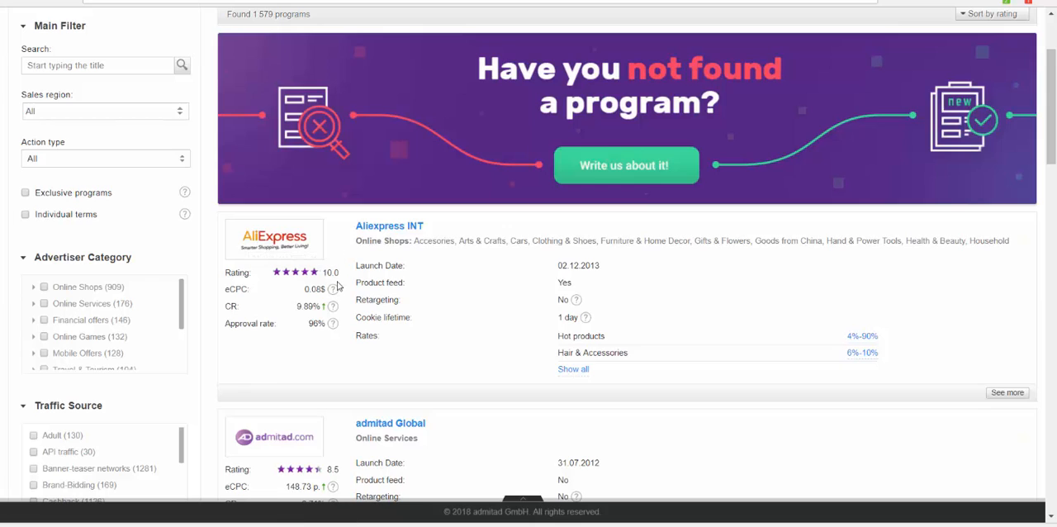
pyautogui.moveTo(258, 266)
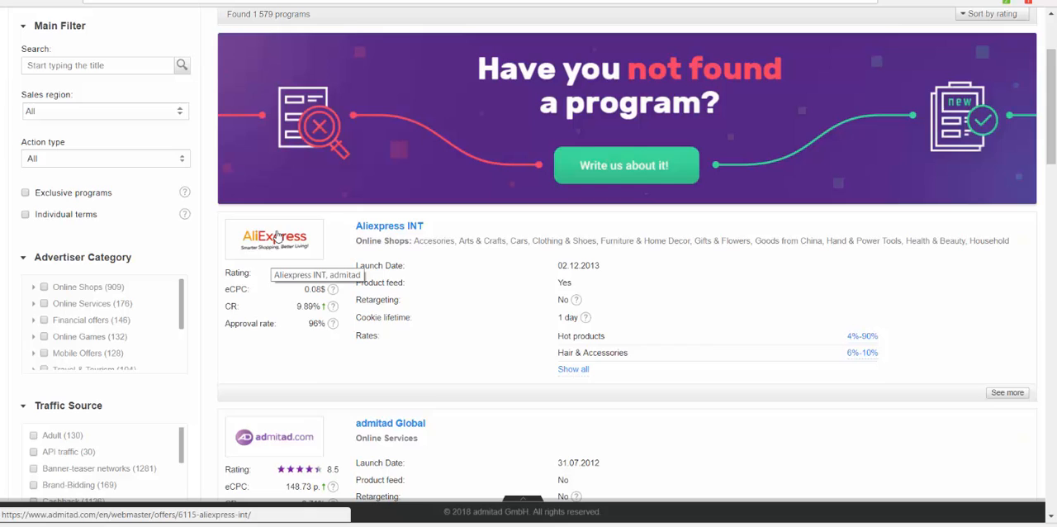
pyautogui.moveTo(302, 238)
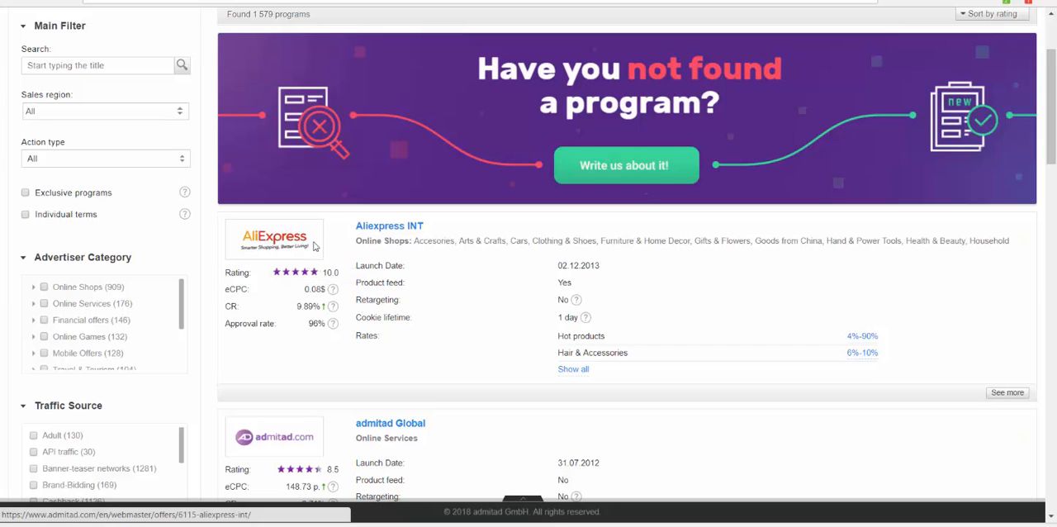
pyautogui.moveTo(568, 332)
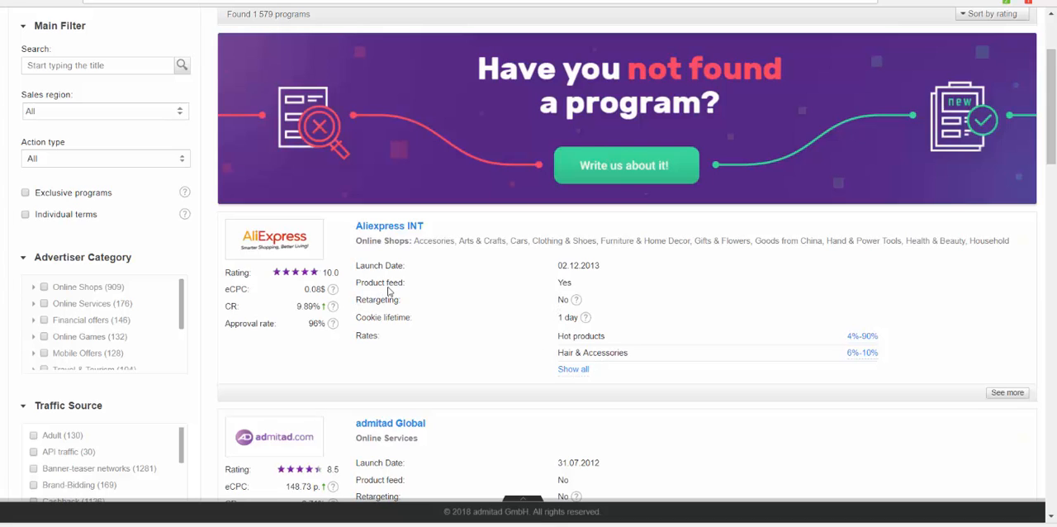
pyautogui.moveTo(415, 253)
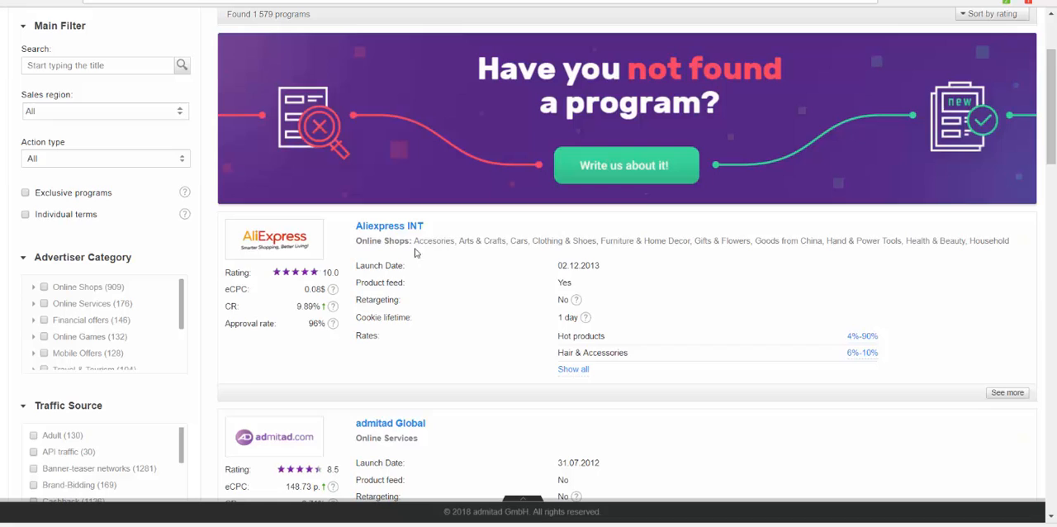
pyautogui.moveTo(371, 299)
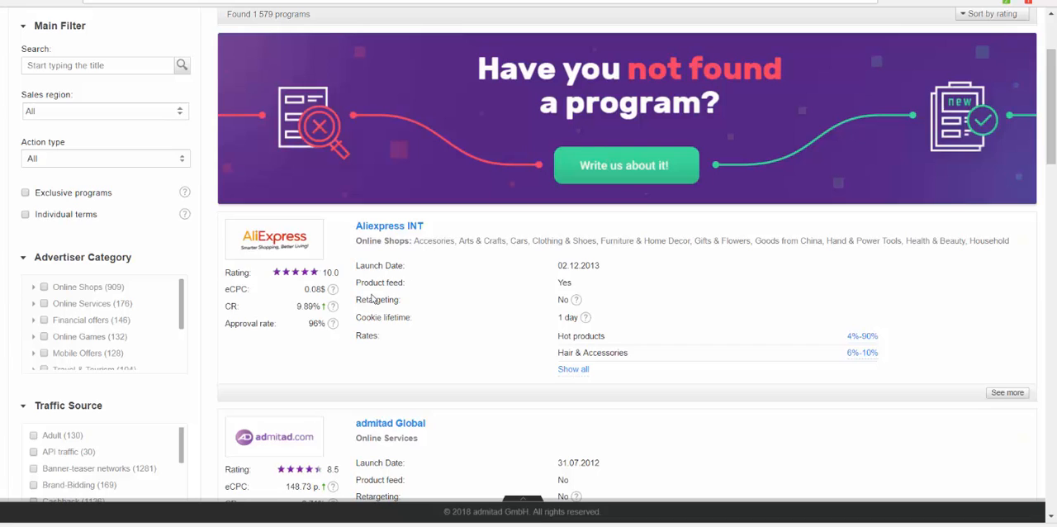
pyautogui.moveTo(348, 248)
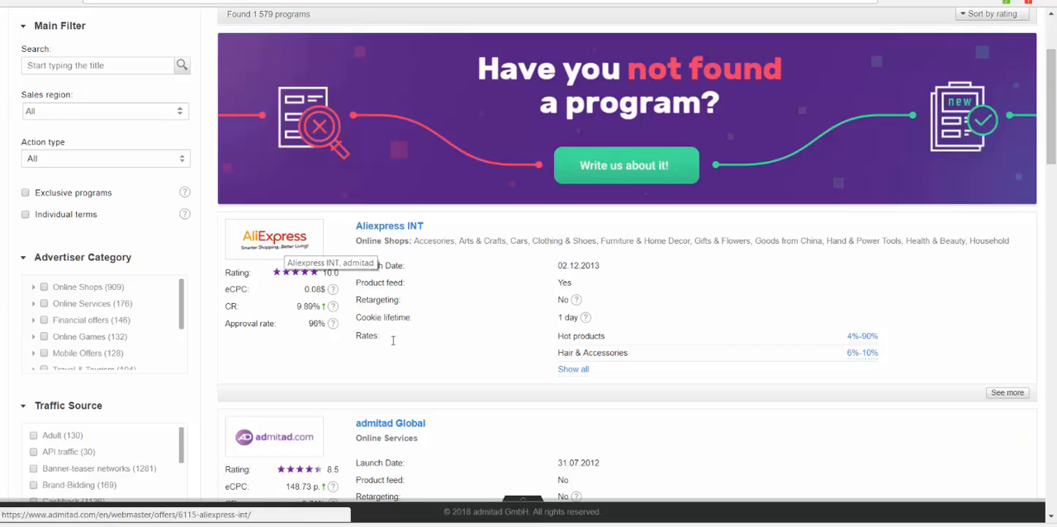
pyautogui.scroll(-3)
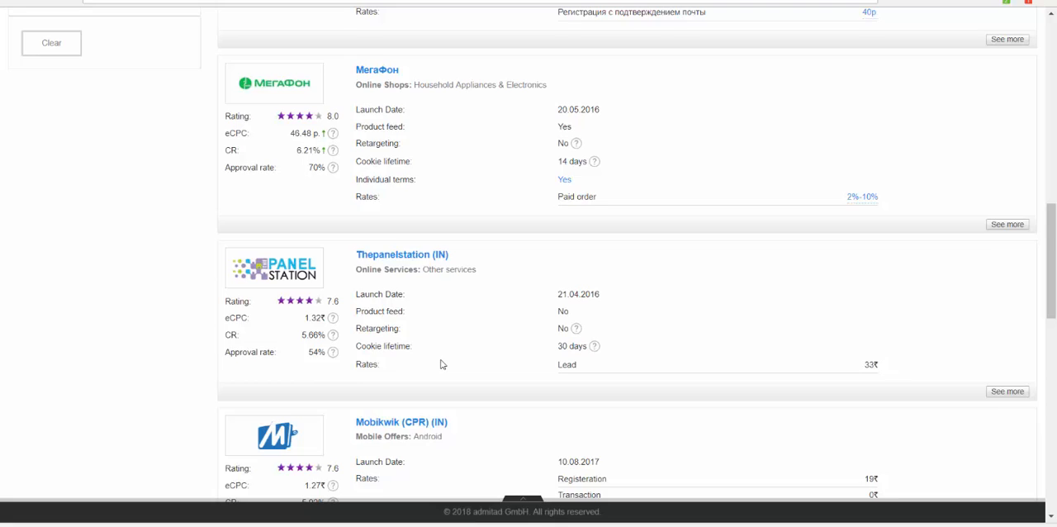
pyautogui.scroll(-3)
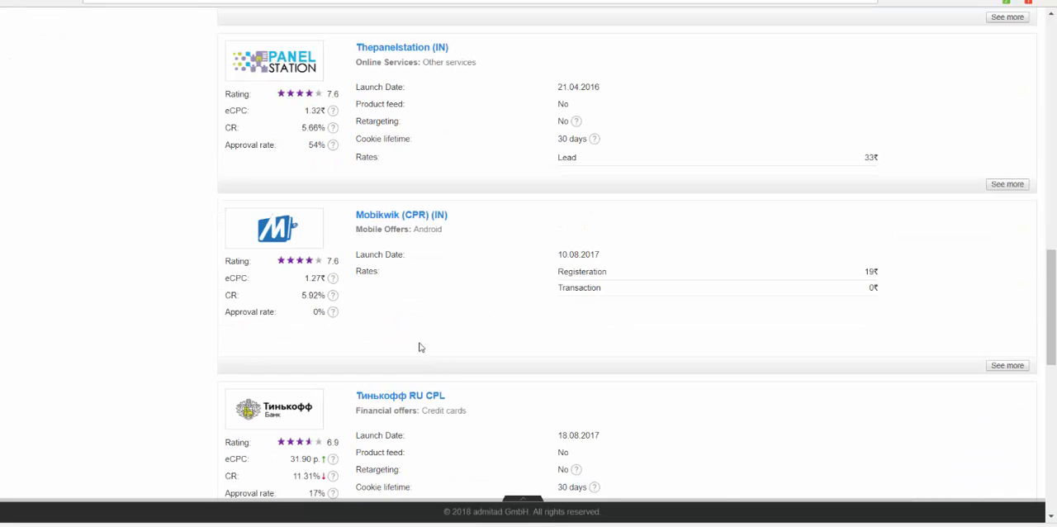
pyautogui.scroll(-3)
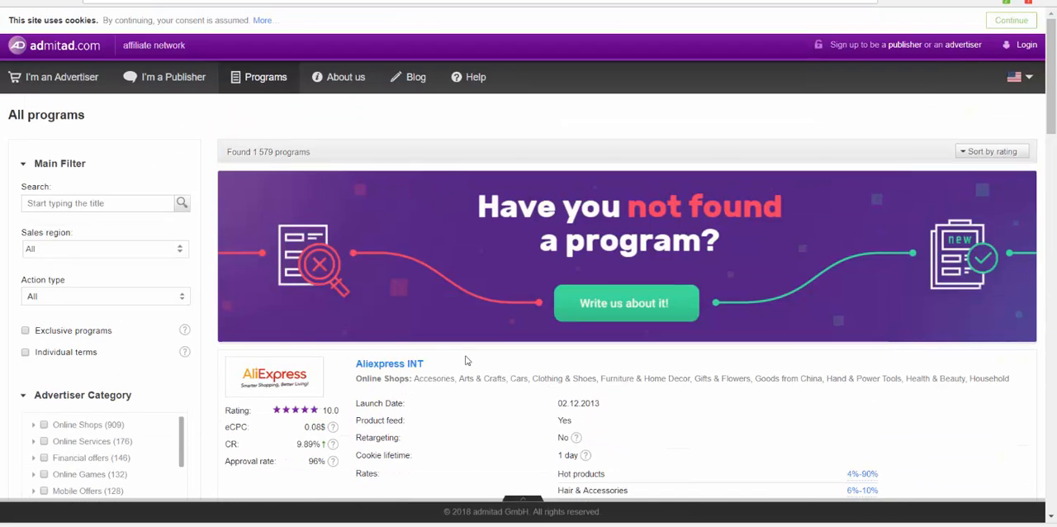
pyautogui.moveTo(58, 218)
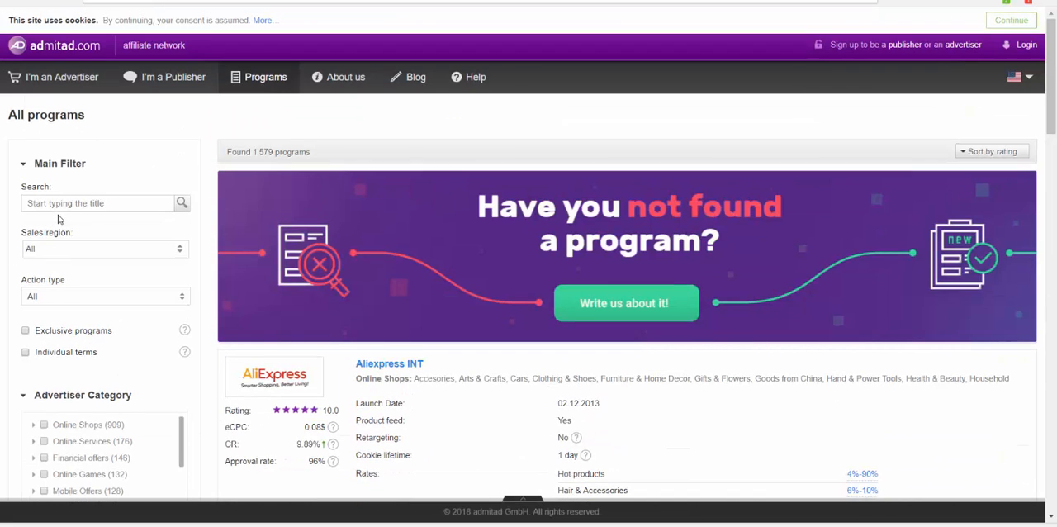
pyautogui.click(99, 203)
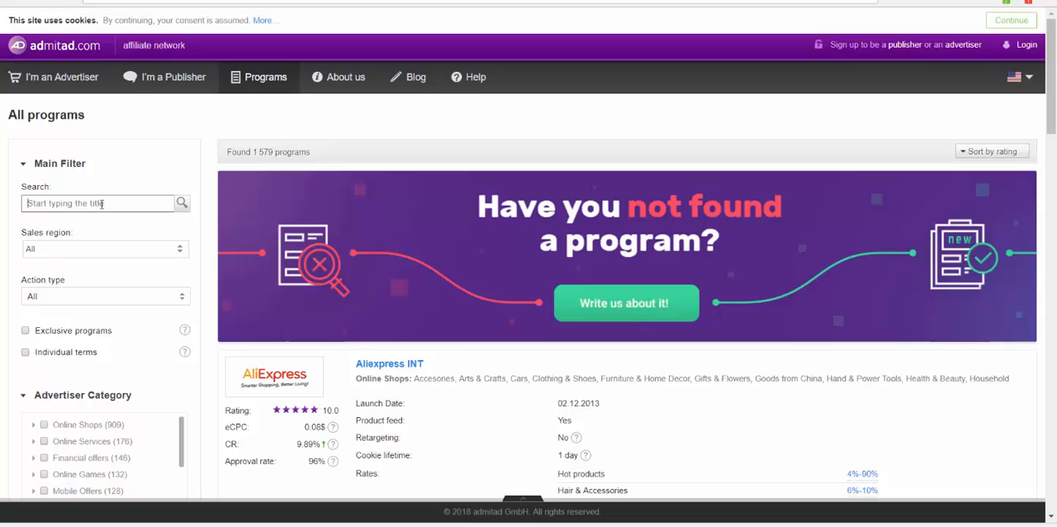
pyautogui.write('g')
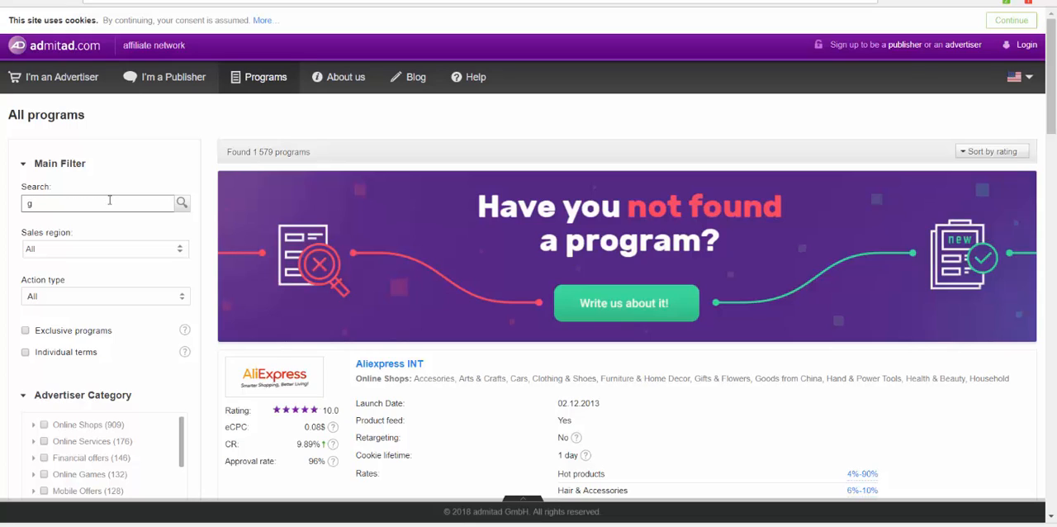
pyautogui.write('ear')
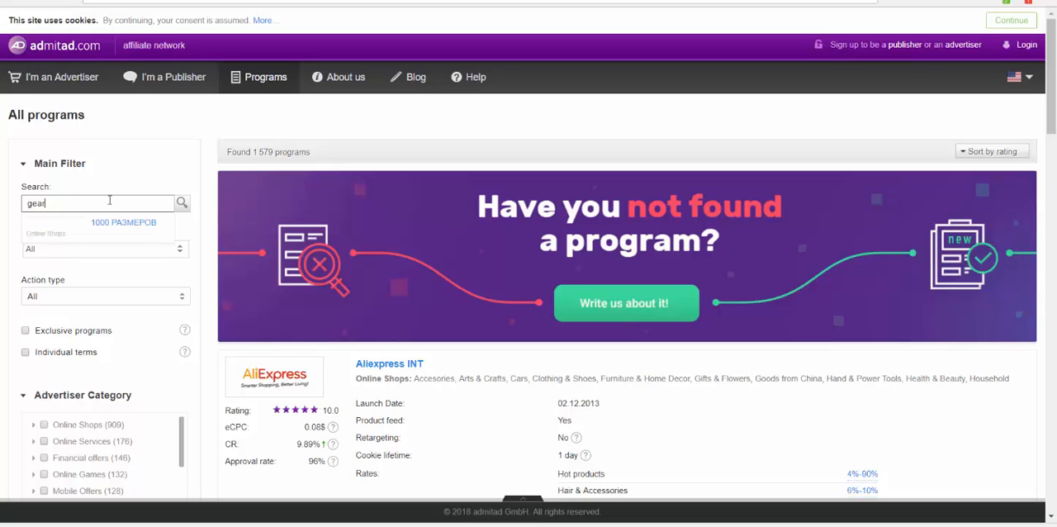
pyautogui.write('b')
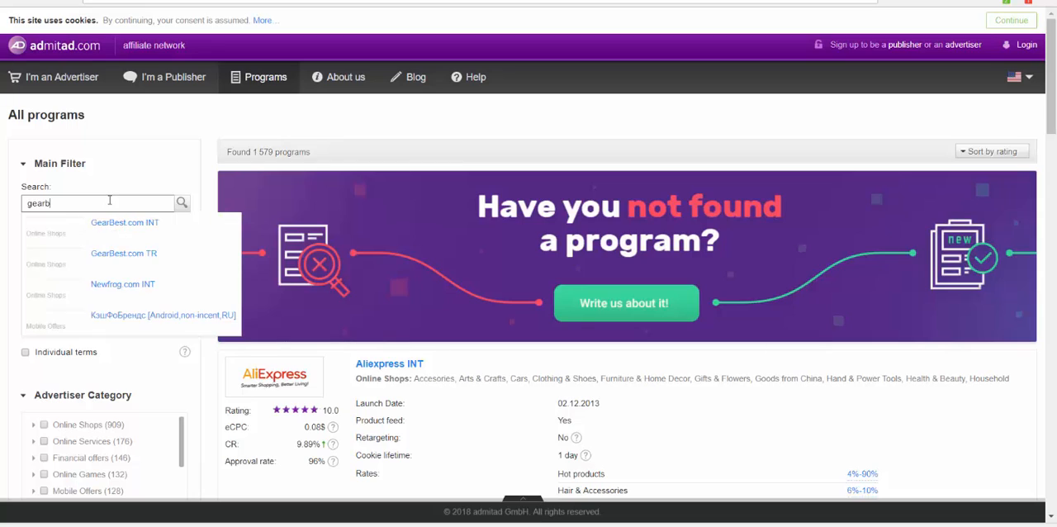
pyautogui.moveTo(88, 260)
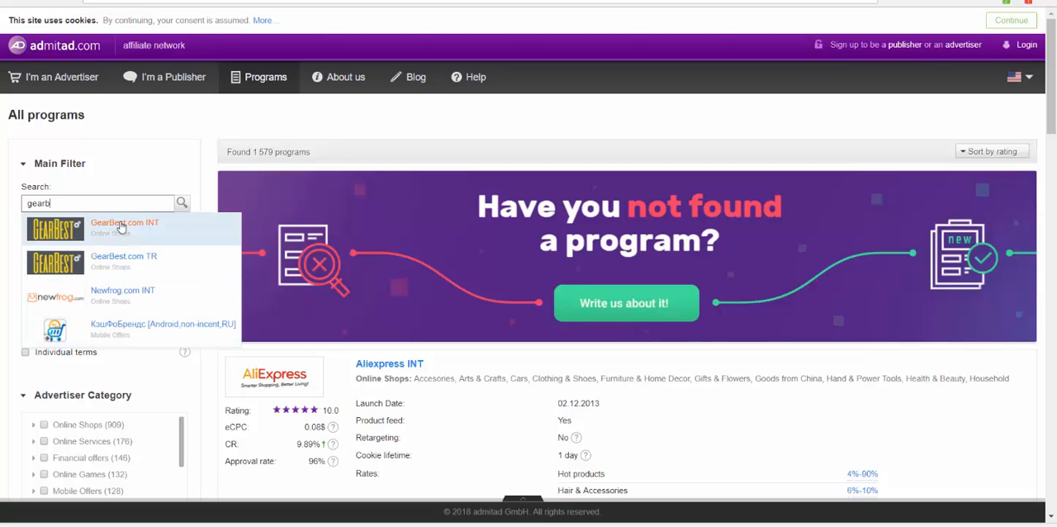
pyautogui.moveTo(88, 228)
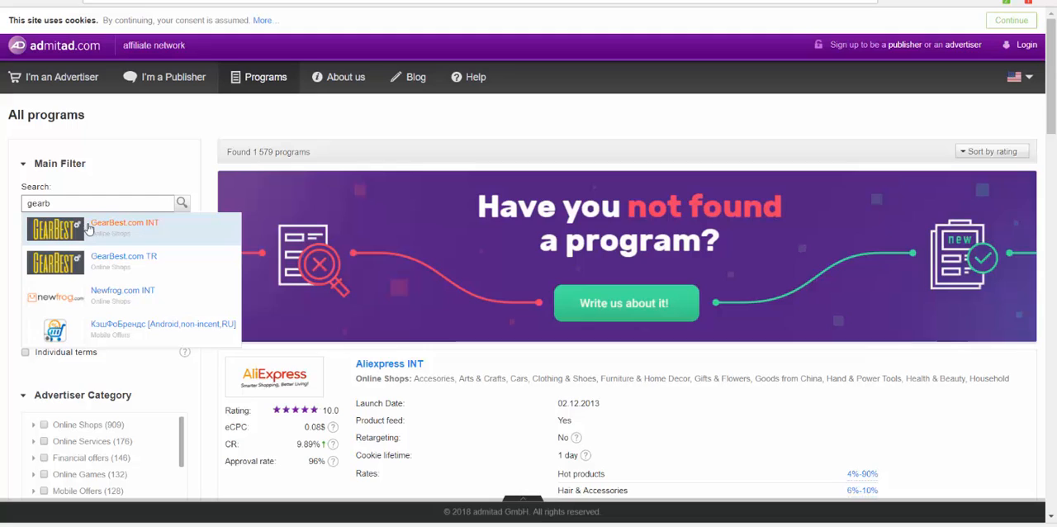
pyautogui.moveTo(80, 242)
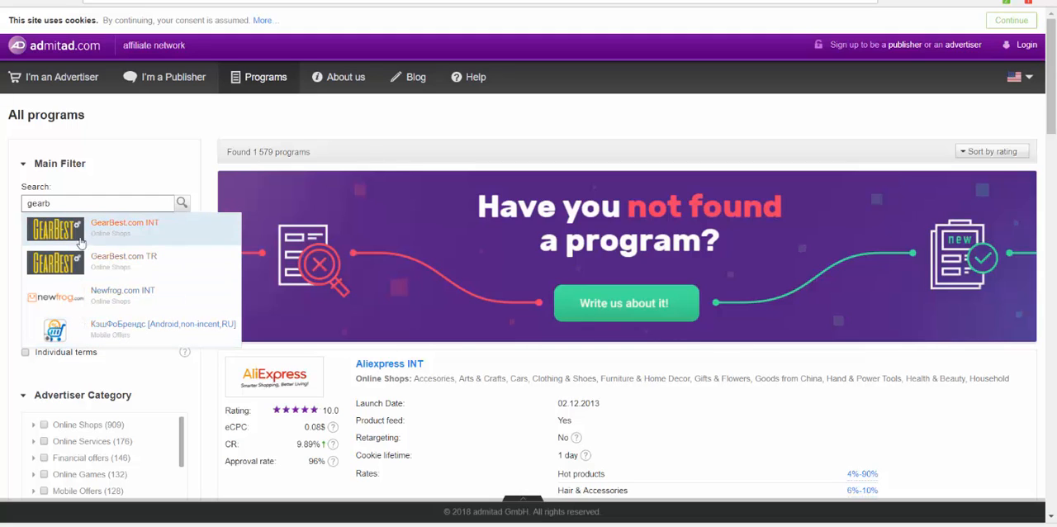
pyautogui.moveTo(175, 339)
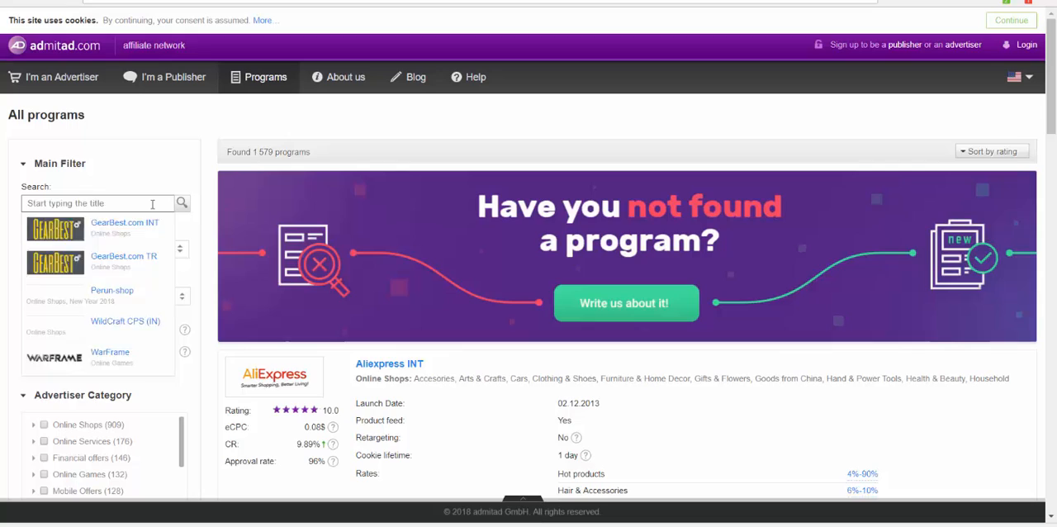
# Search the All programs catalog for 'newchic' to find Newchic.com INT
pyautogui.write('newchic')
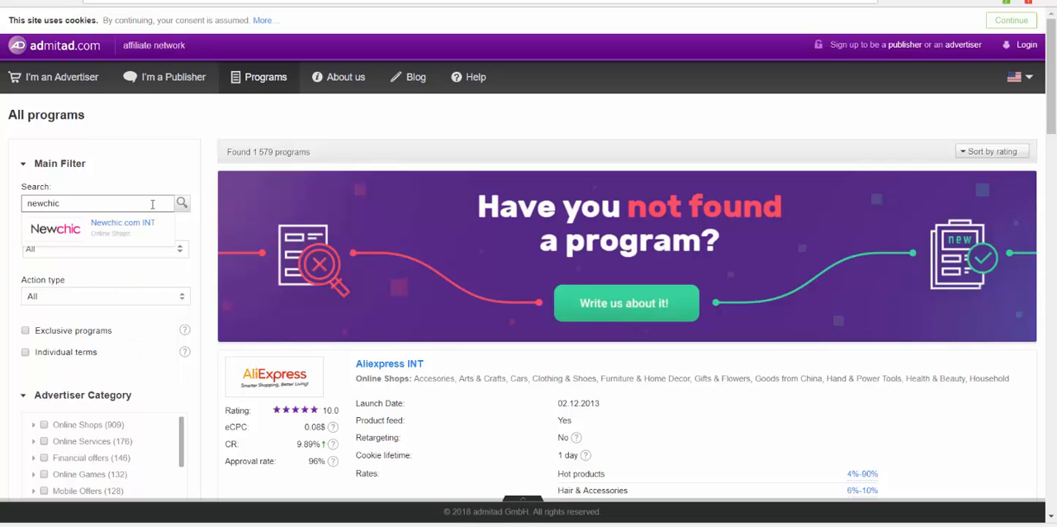
pyautogui.moveTo(114, 230)
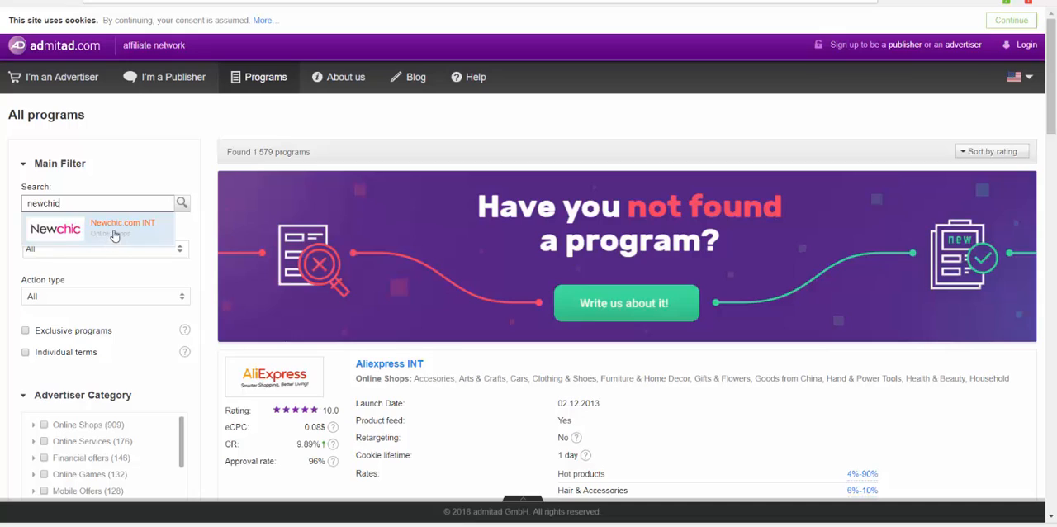
pyautogui.moveTo(94, 238)
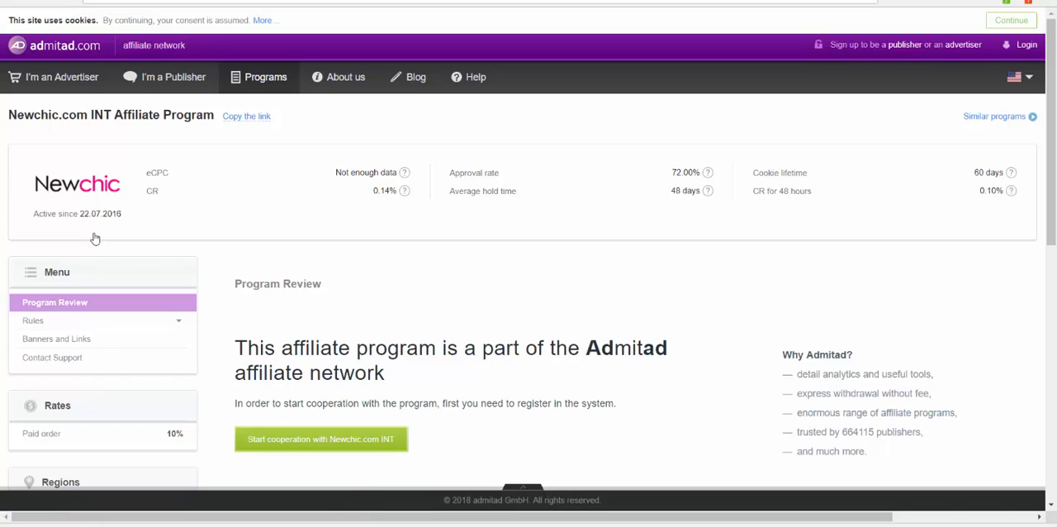
pyautogui.moveTo(205, 313)
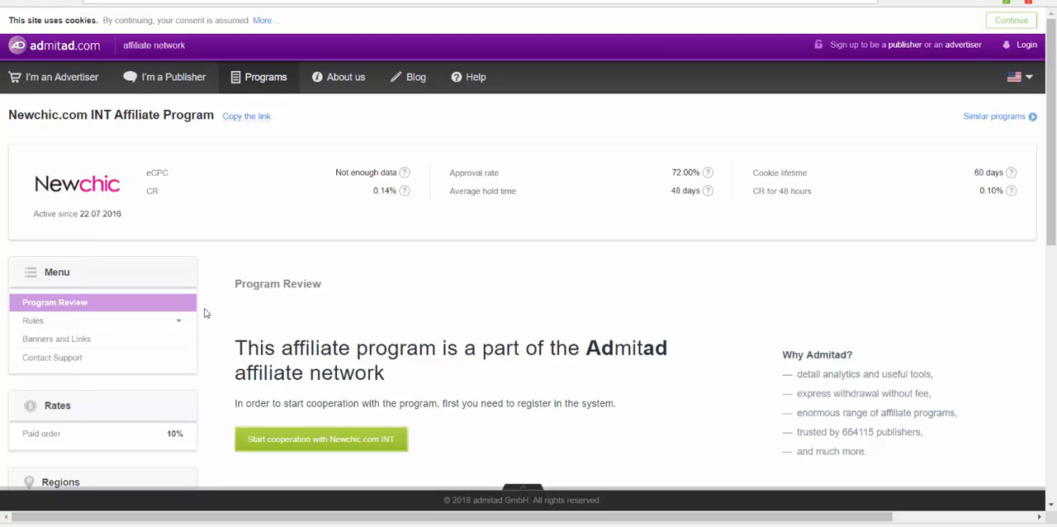
pyautogui.scroll(-3)
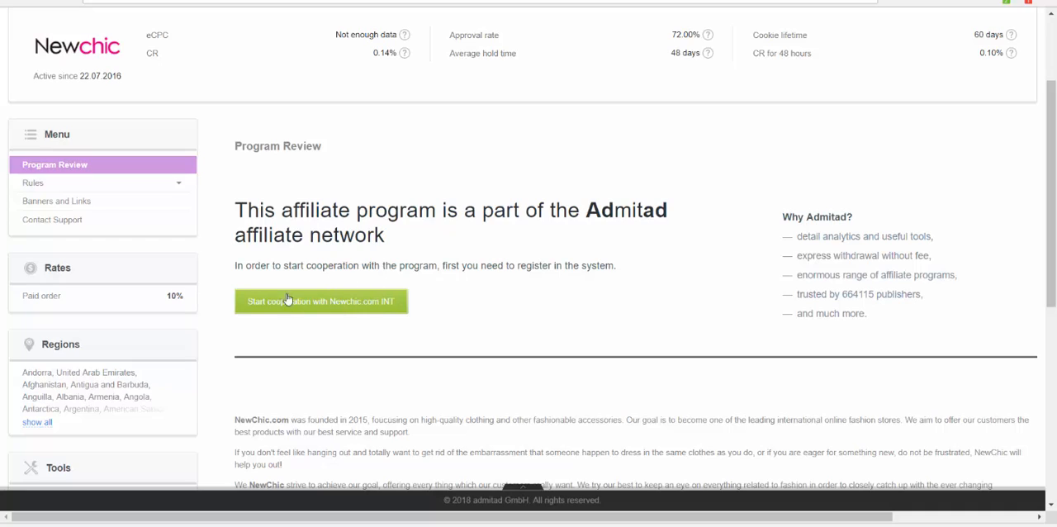
pyautogui.moveTo(381, 284)
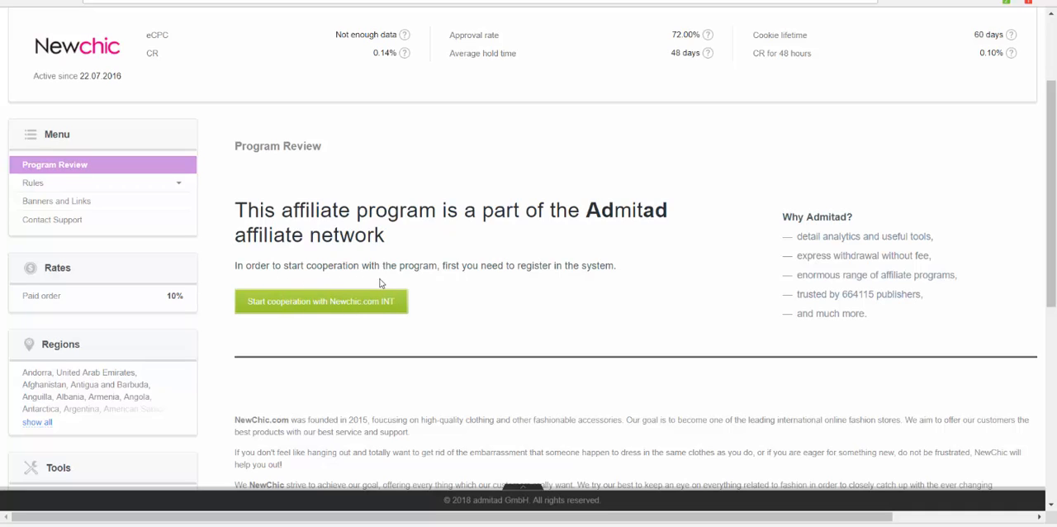
pyautogui.moveTo(574, 271)
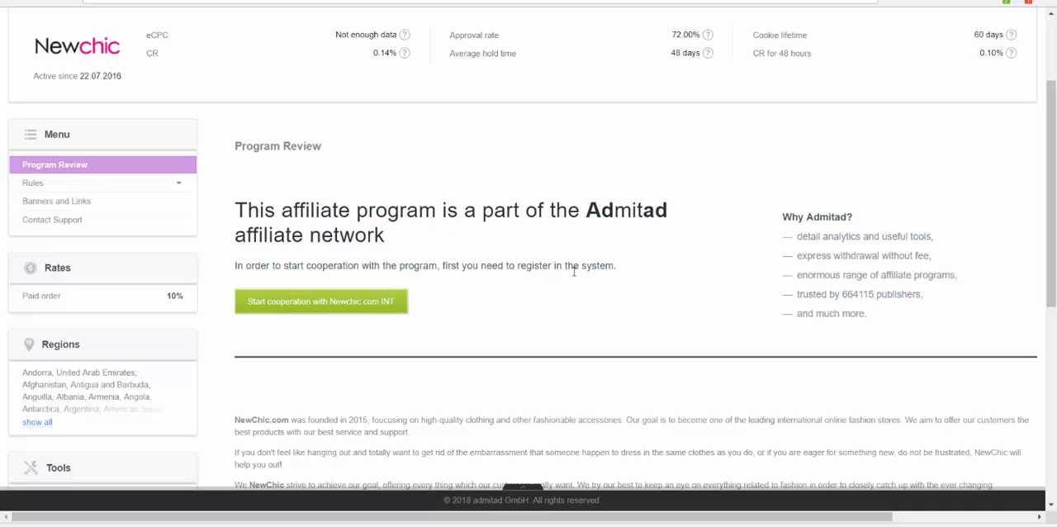
pyautogui.moveTo(321, 301)
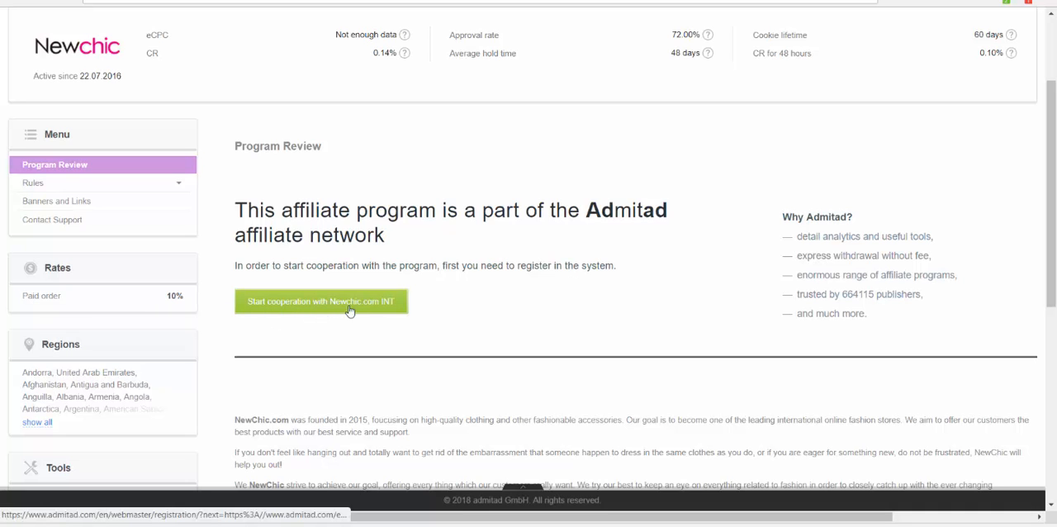
pyautogui.scroll(-3)
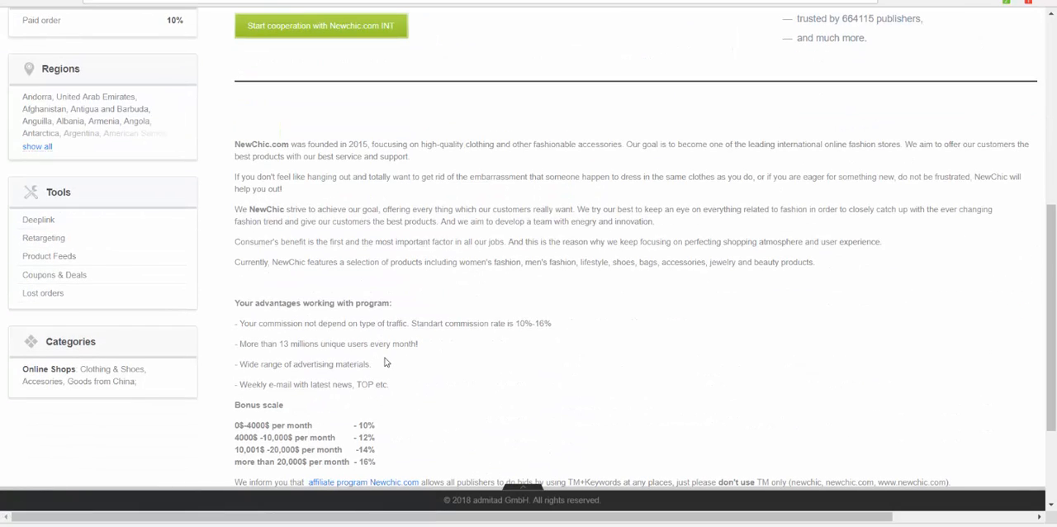
pyautogui.scroll(-3)
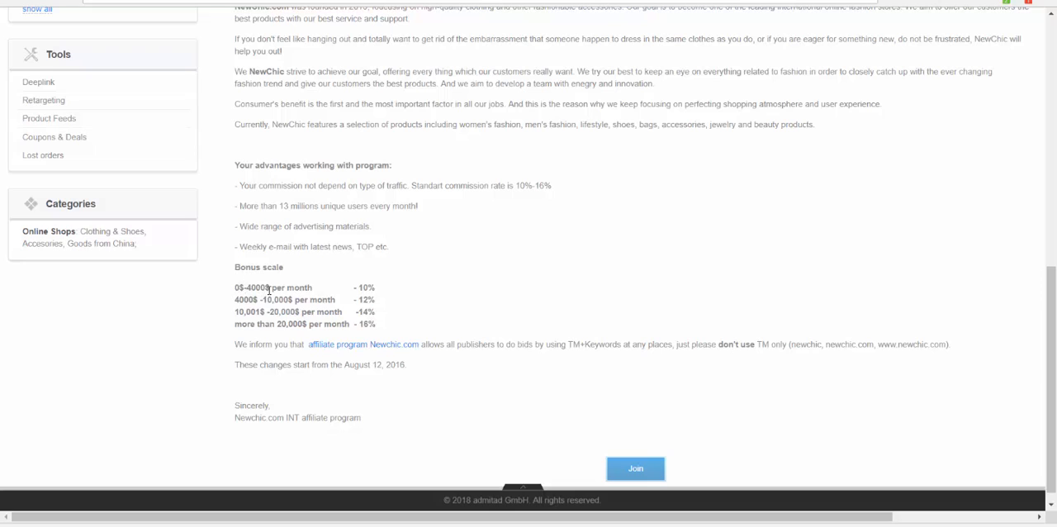
pyautogui.moveTo(380, 293)
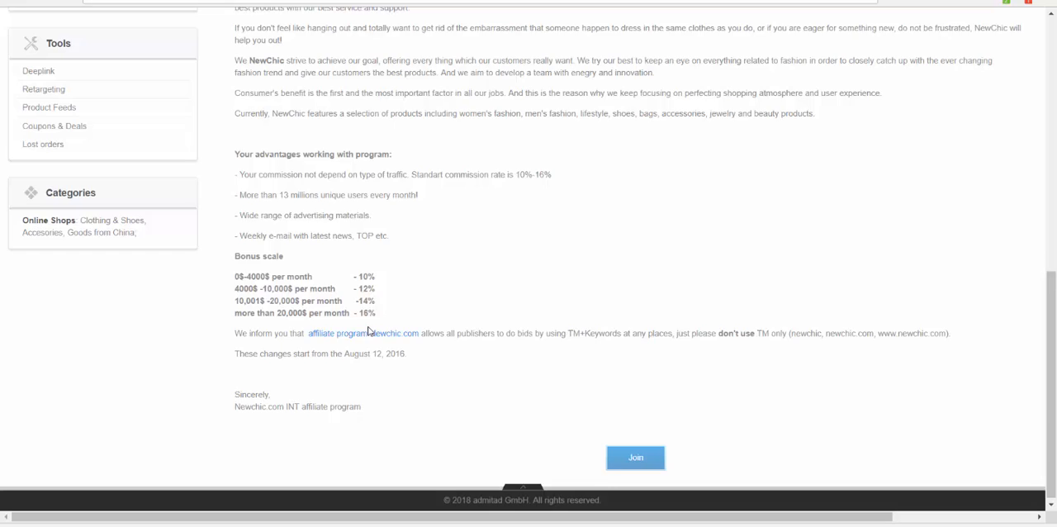
pyautogui.scroll(3)
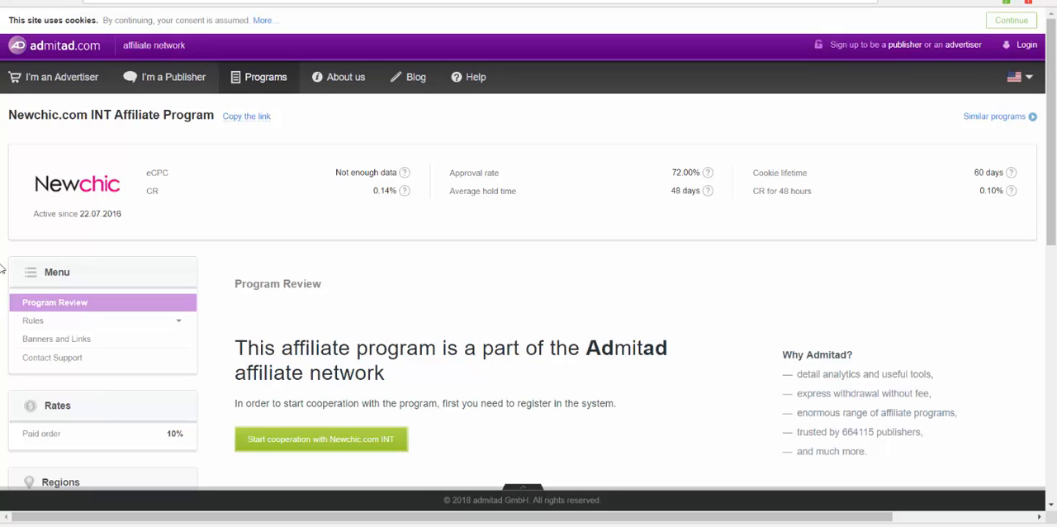
pyautogui.moveTo(227, 255)
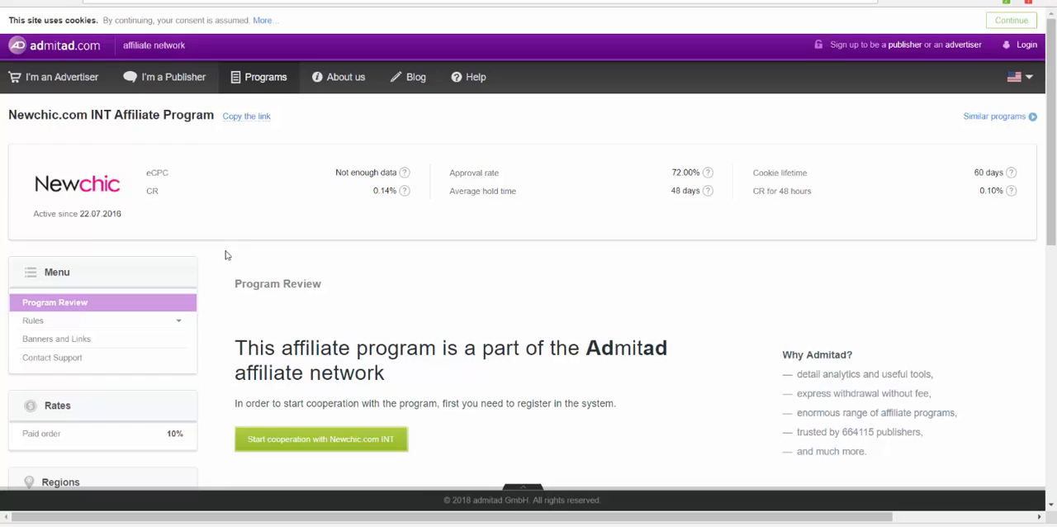
pyautogui.moveTo(648, 184)
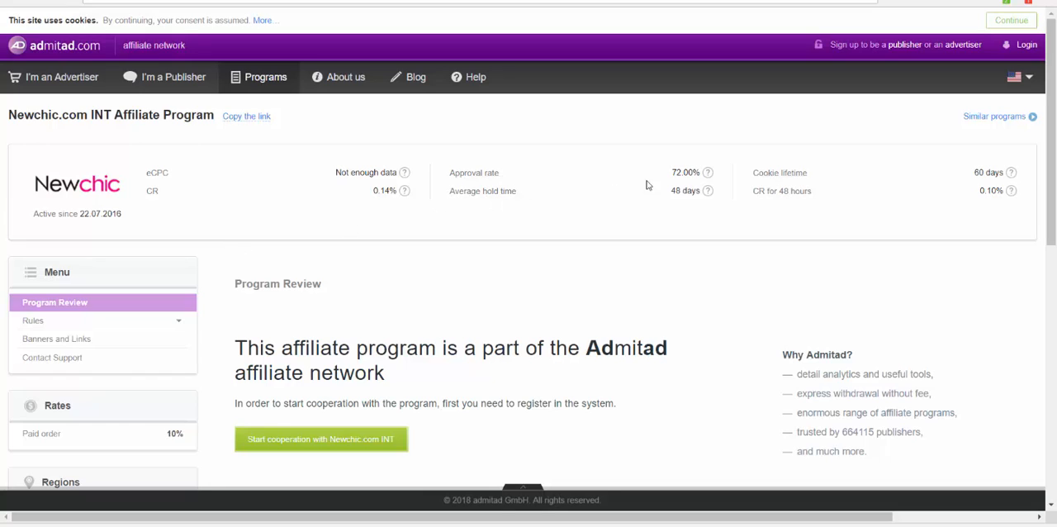
pyautogui.moveTo(493, 175)
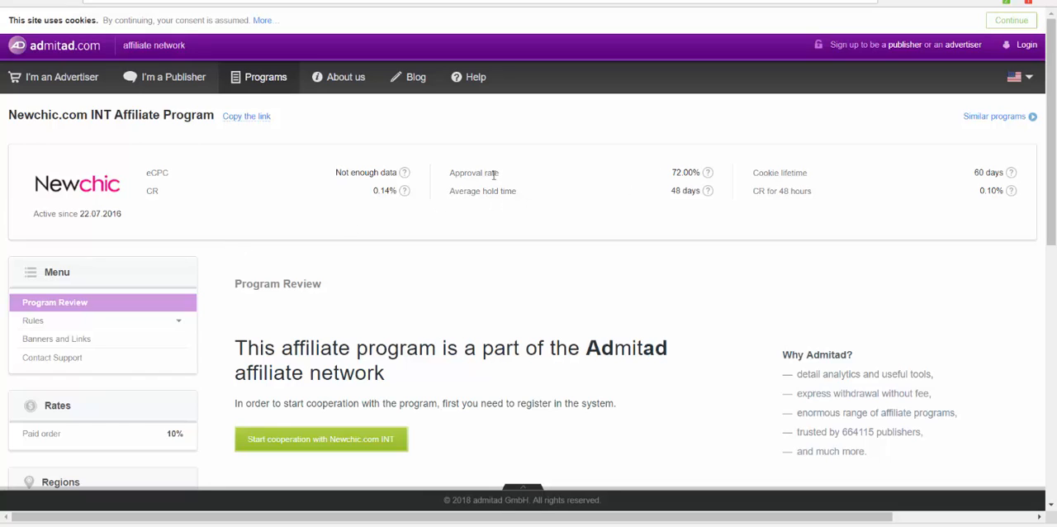
pyautogui.moveTo(724, 177)
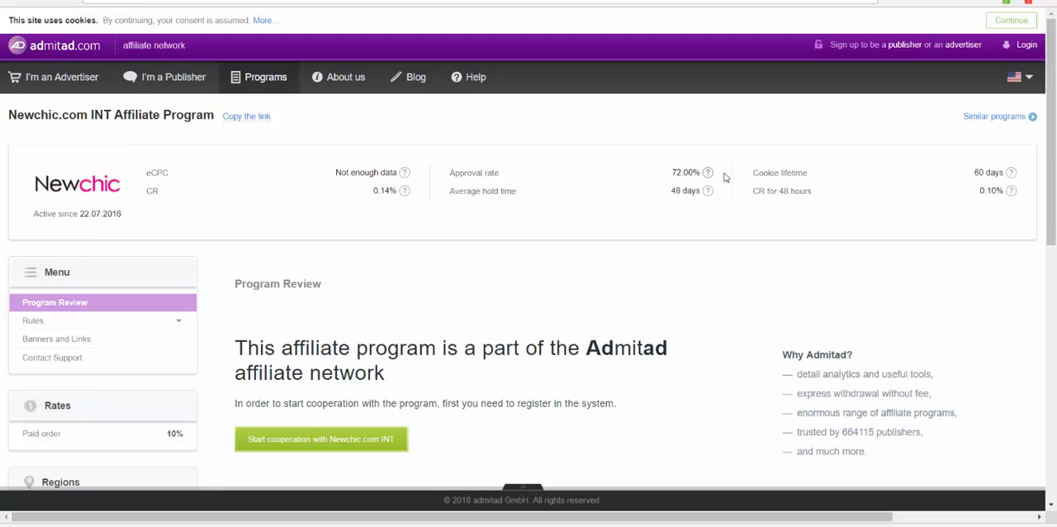
pyautogui.scroll(-3)
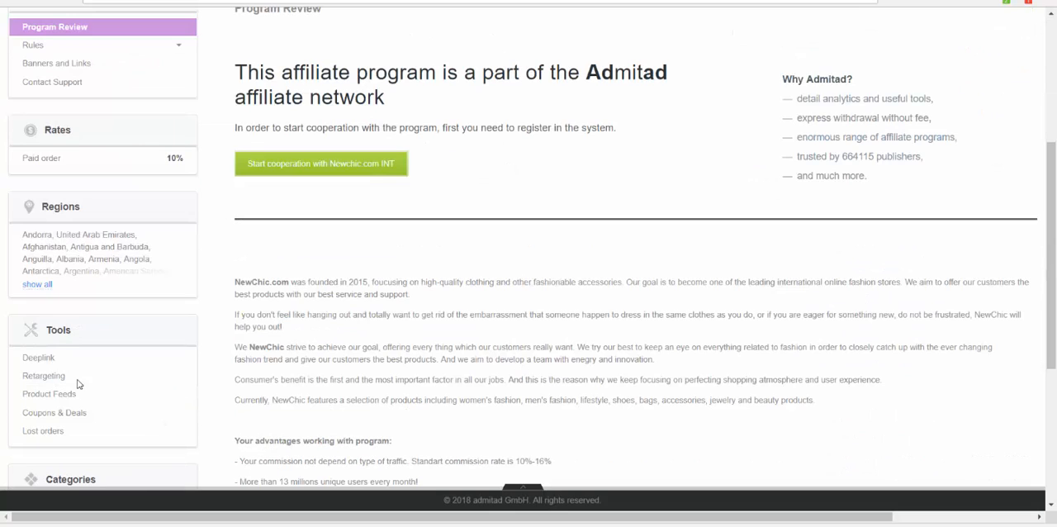
pyautogui.scroll(3)
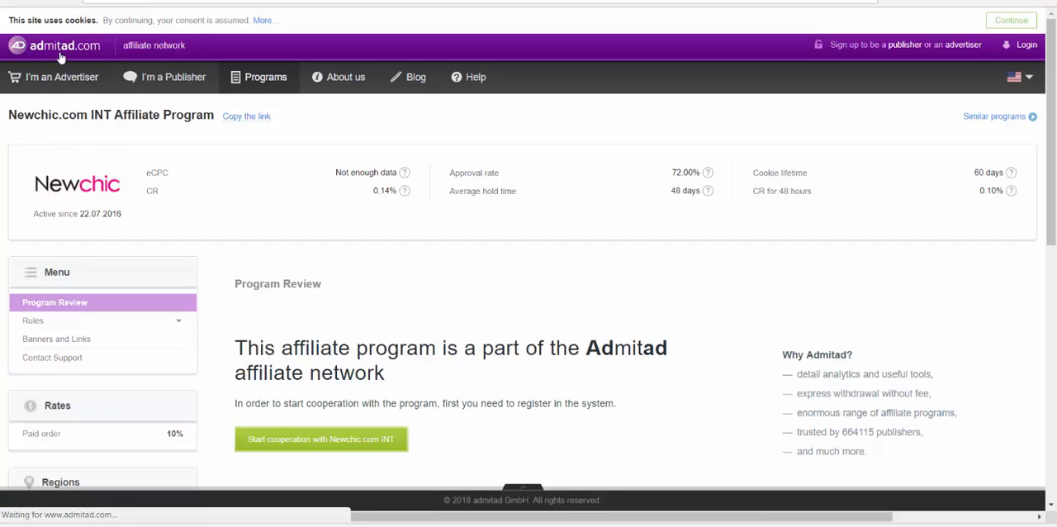
# Return to the Admitad homepage with its 'offers excellent terms' banner and browse it
pyautogui.click(55, 45)
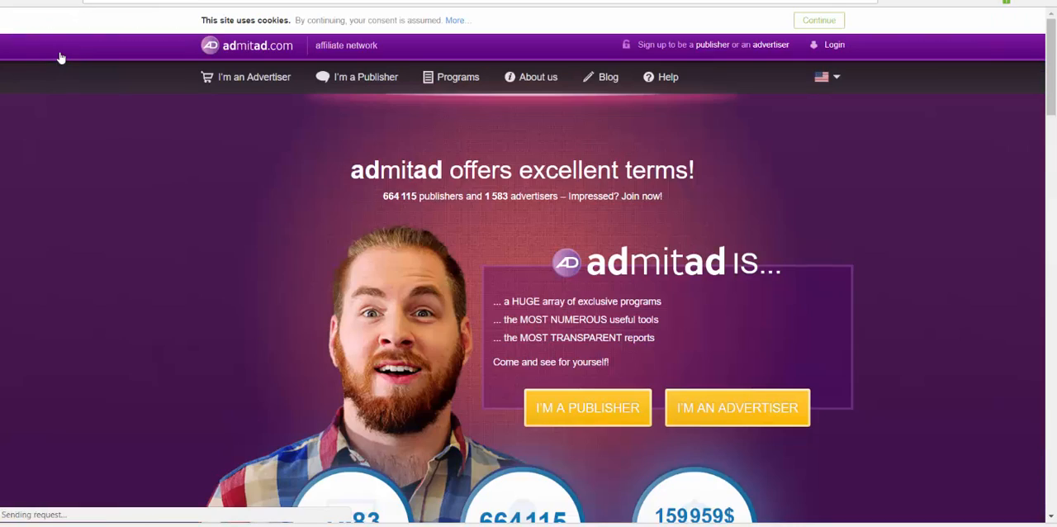
pyautogui.scroll(-3)
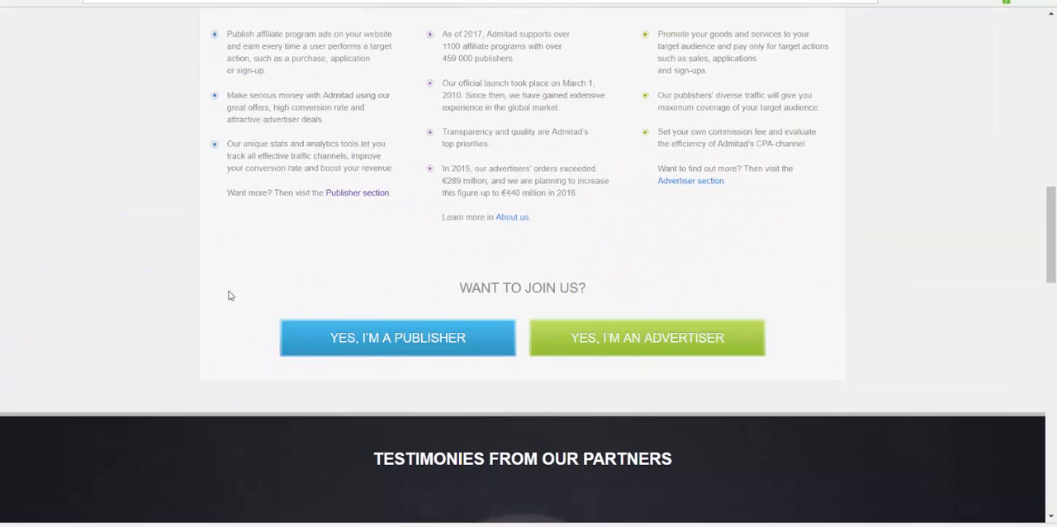
pyautogui.scroll(-3)
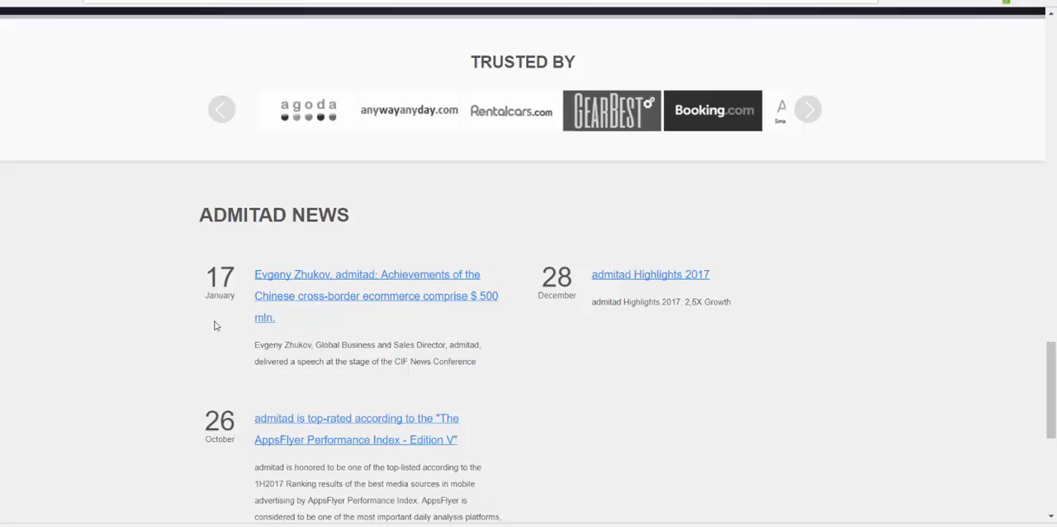
pyautogui.scroll(-3)
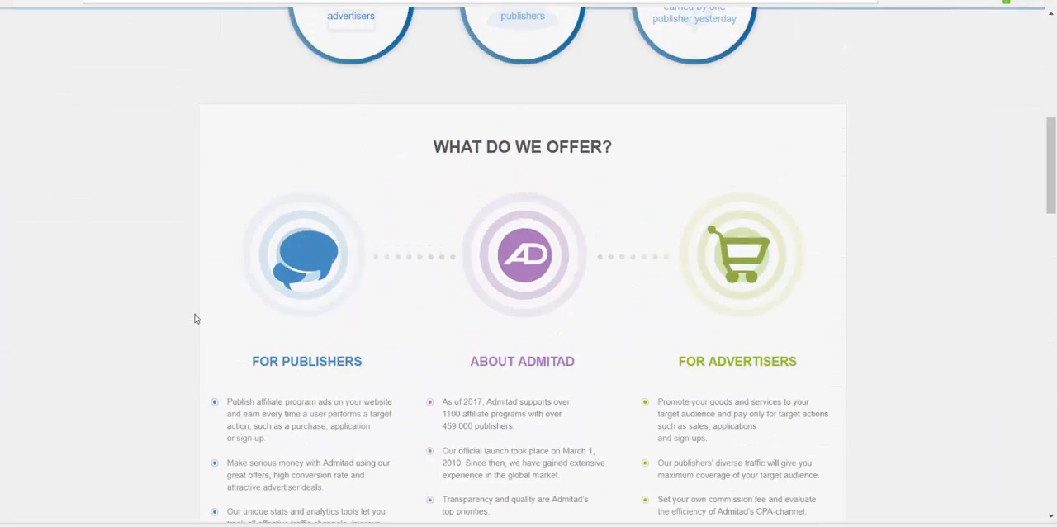
pyautogui.scroll(3)
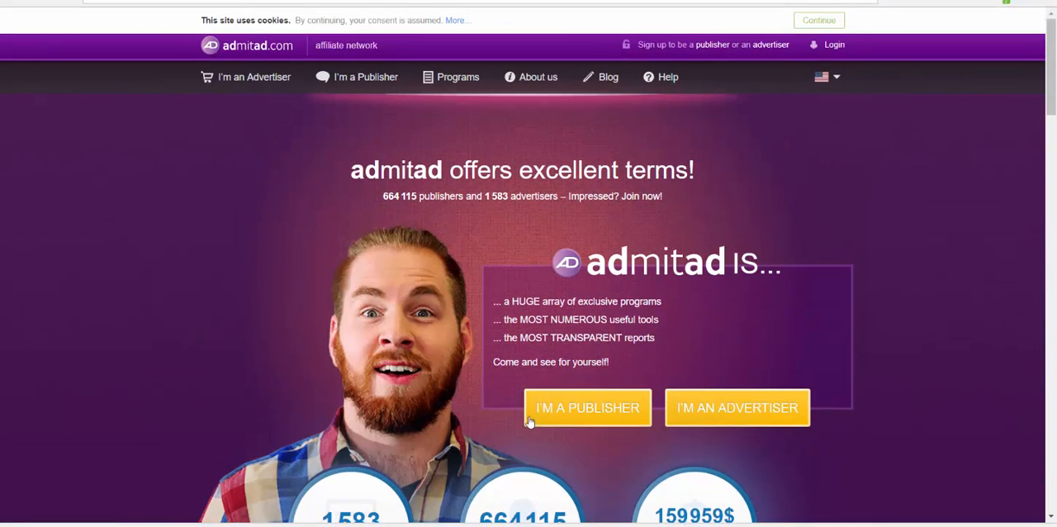
pyautogui.click(587, 407)
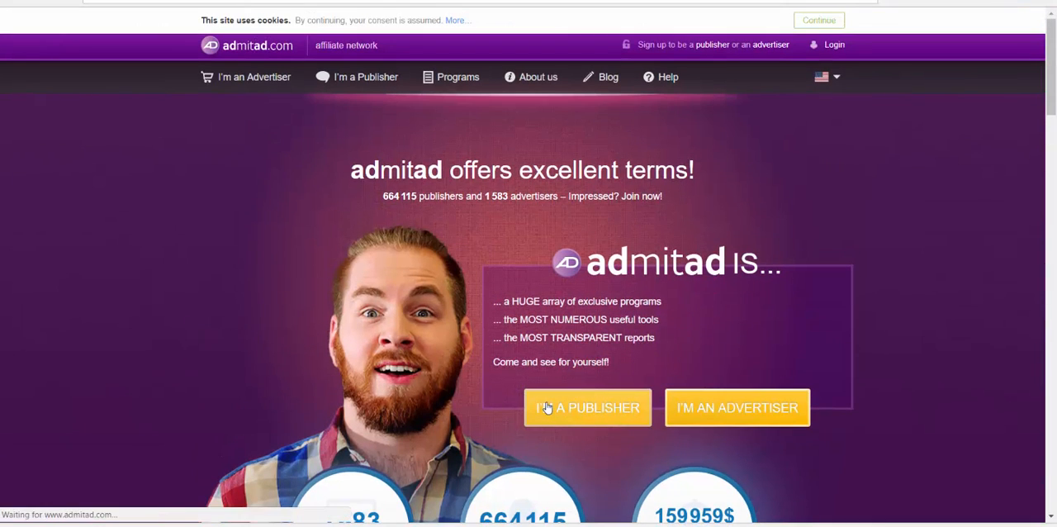
# Scroll the publishers page past the four easy steps to Benefits and Tools
pyautogui.click(587, 407)
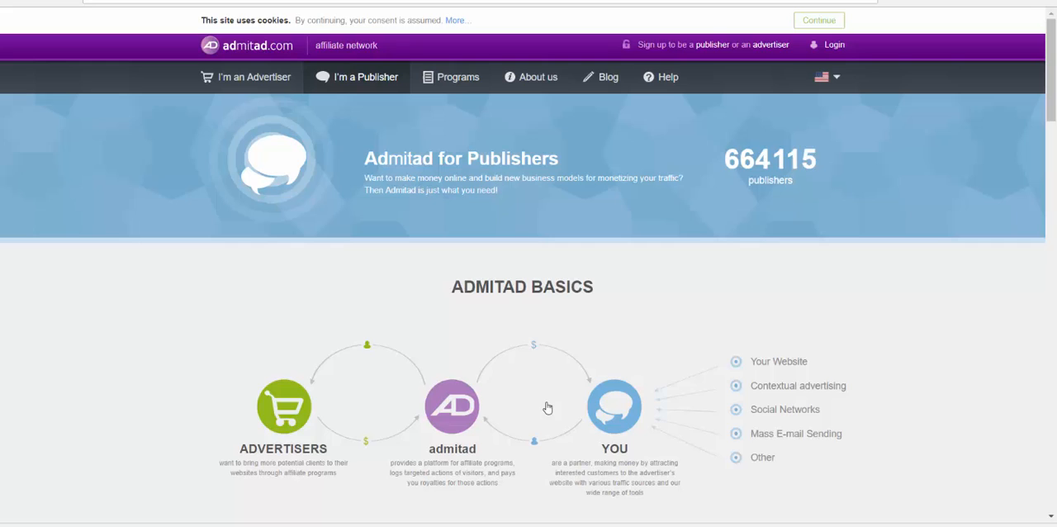
pyautogui.scroll(-3)
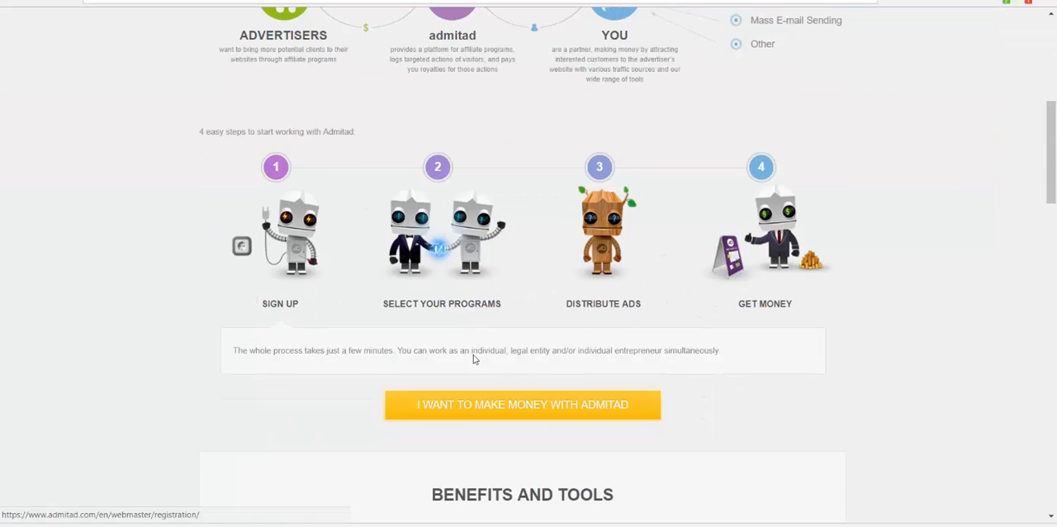
pyautogui.moveTo(268, 131)
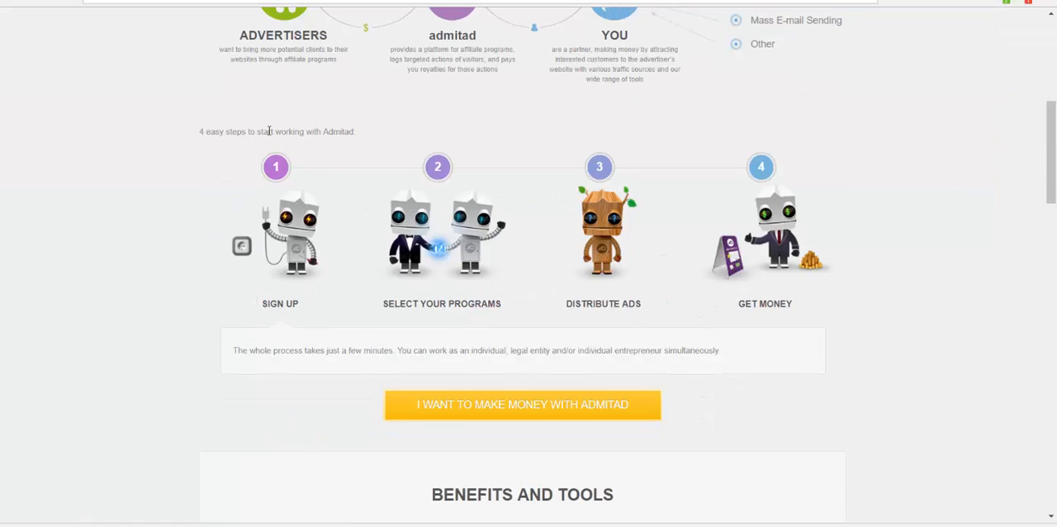
pyautogui.moveTo(392, 315)
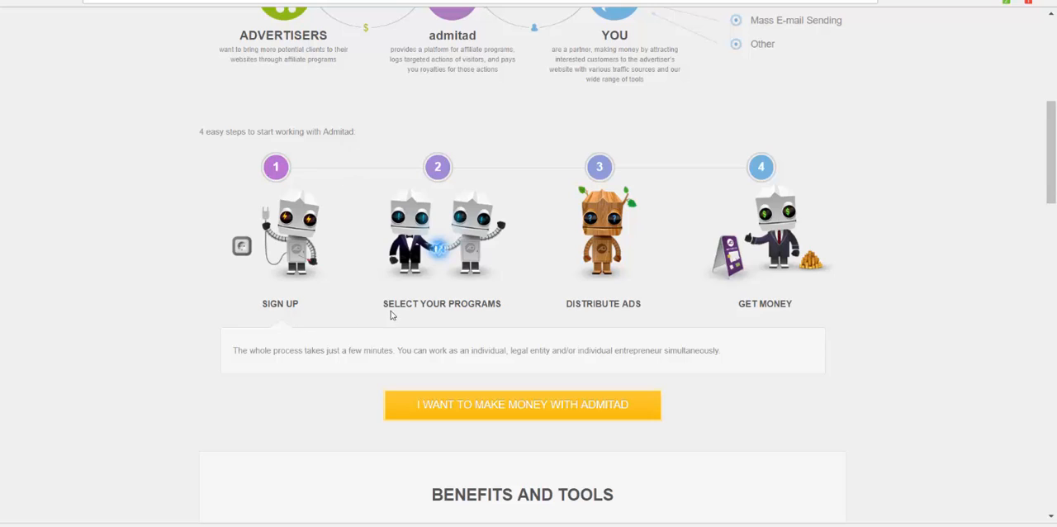
pyautogui.moveTo(464, 227)
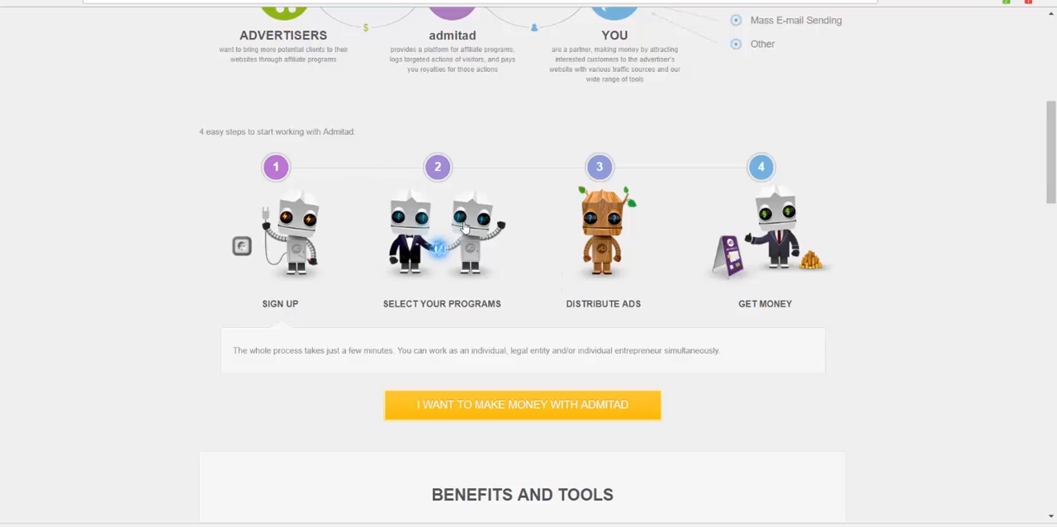
pyautogui.moveTo(649, 317)
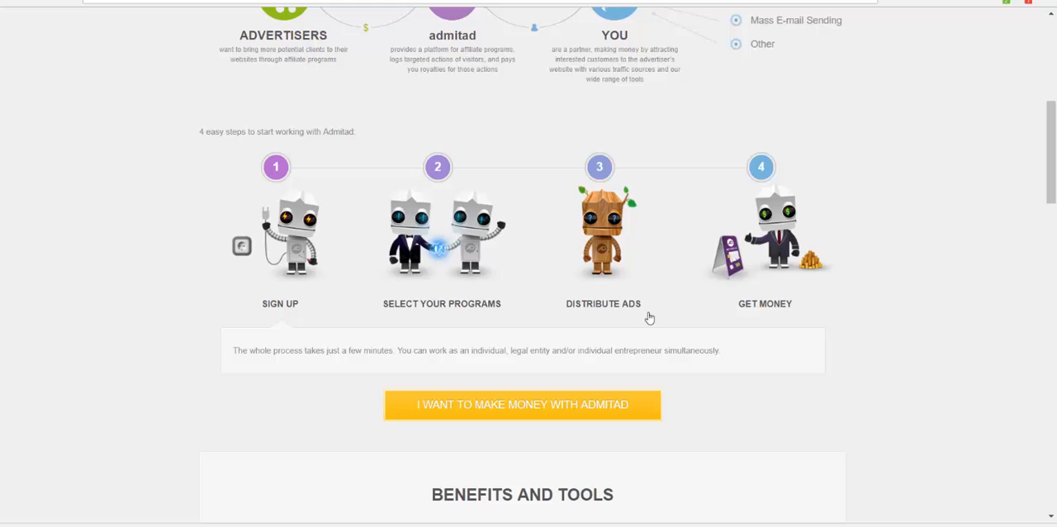
pyautogui.moveTo(468, 284)
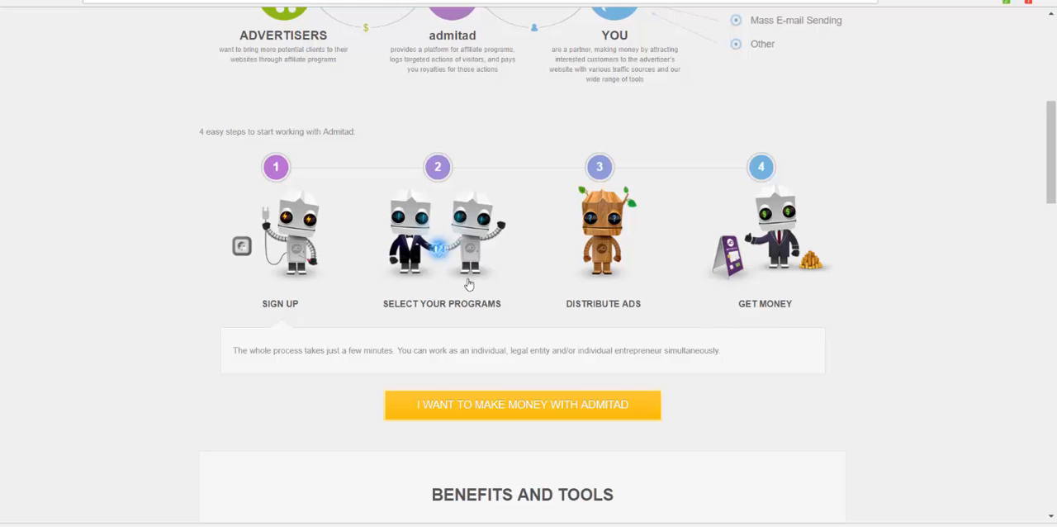
pyautogui.scroll(-3)
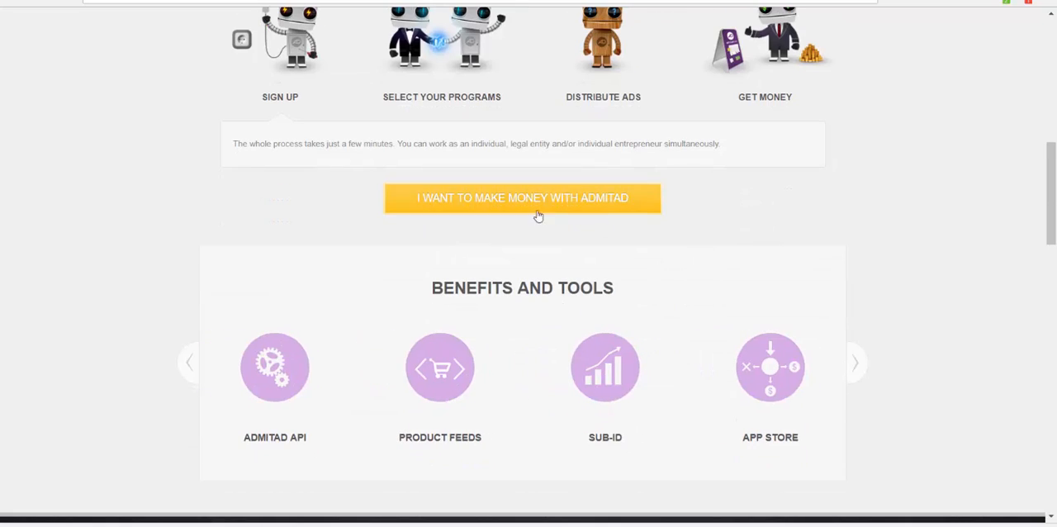
pyautogui.scroll(-3)
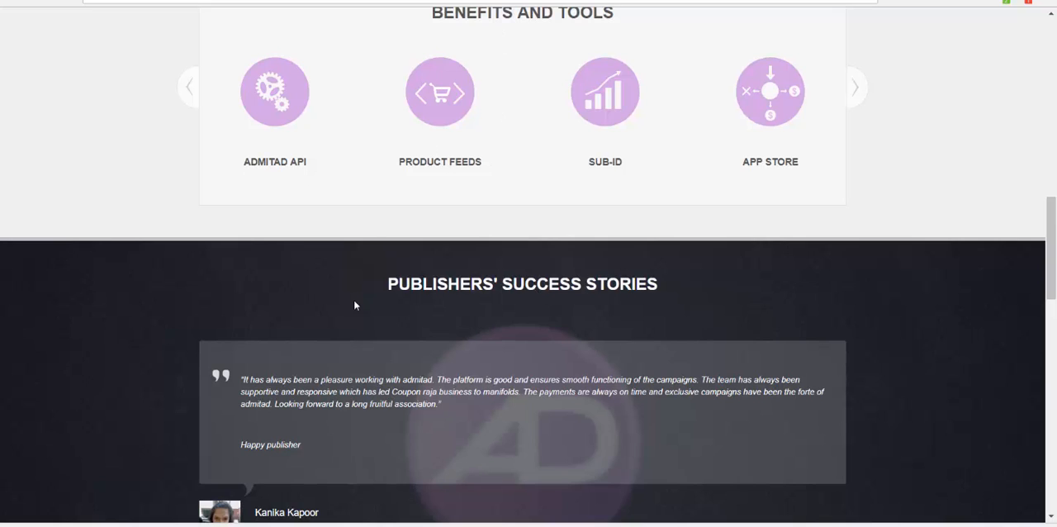
# Page the Benefits and Tools carousel past Deeplink Generator to Link Checker
pyautogui.scroll(3)
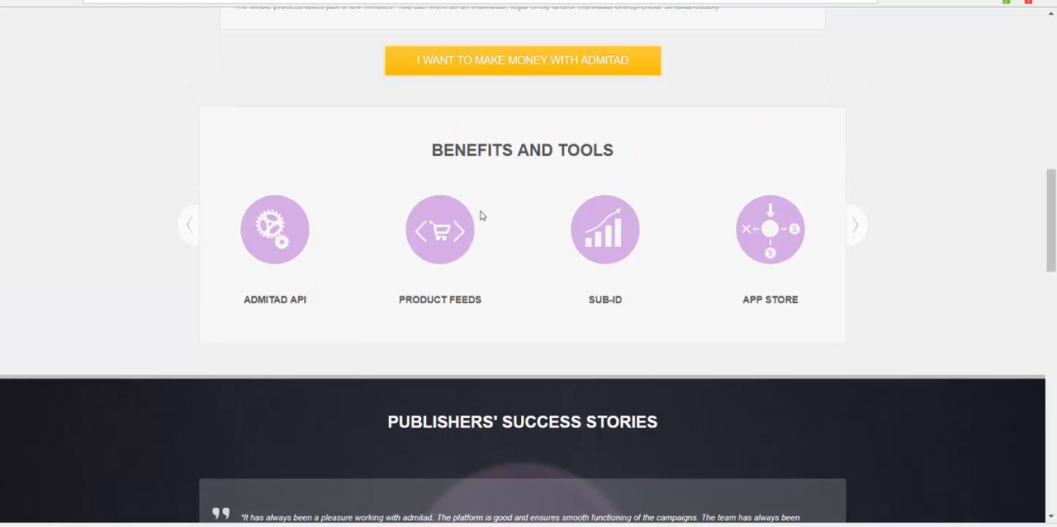
pyautogui.moveTo(189, 236)
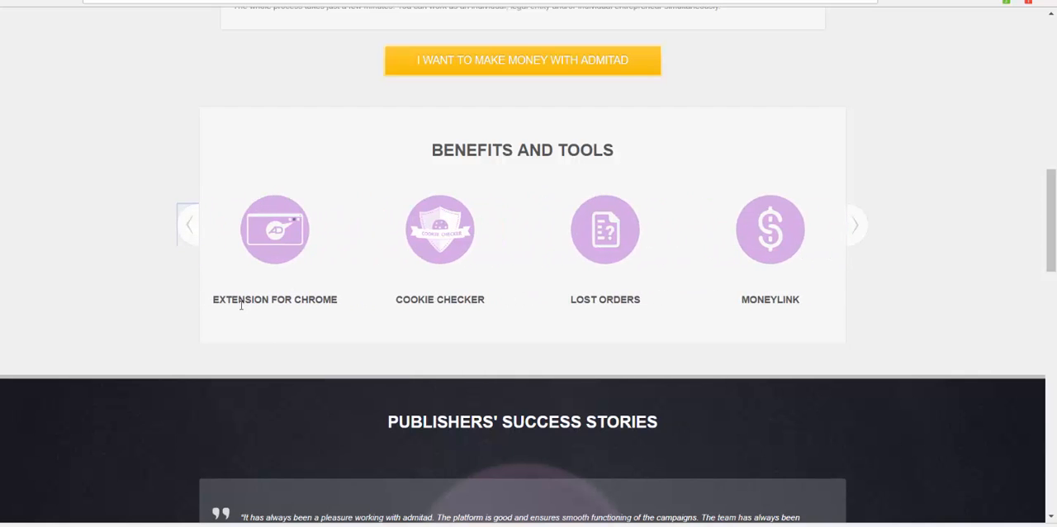
pyautogui.moveTo(469, 312)
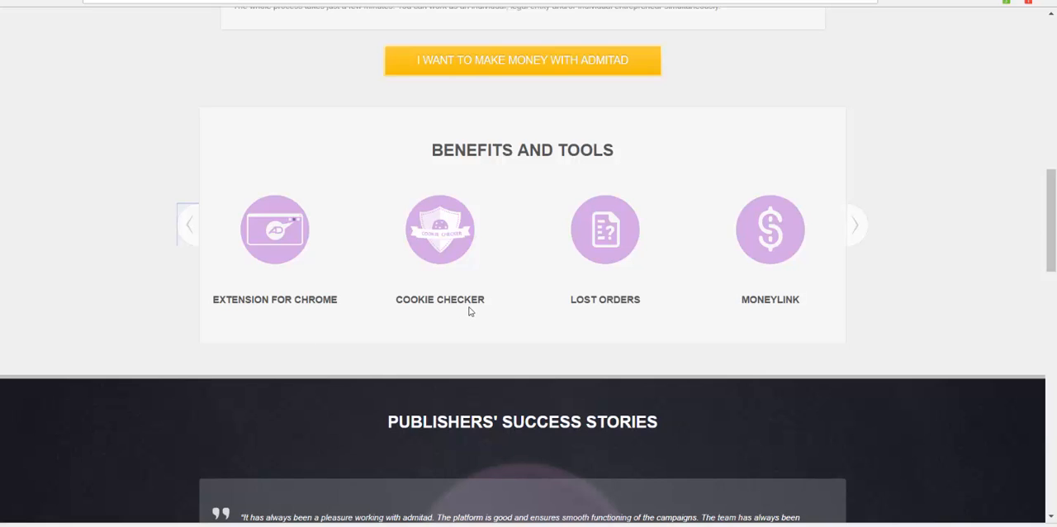
pyautogui.moveTo(759, 296)
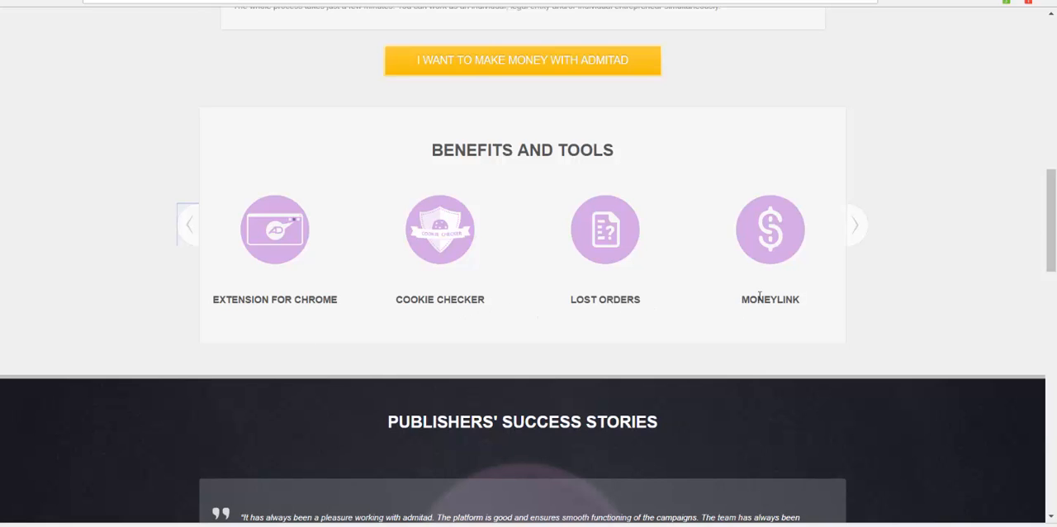
pyautogui.click(855, 224)
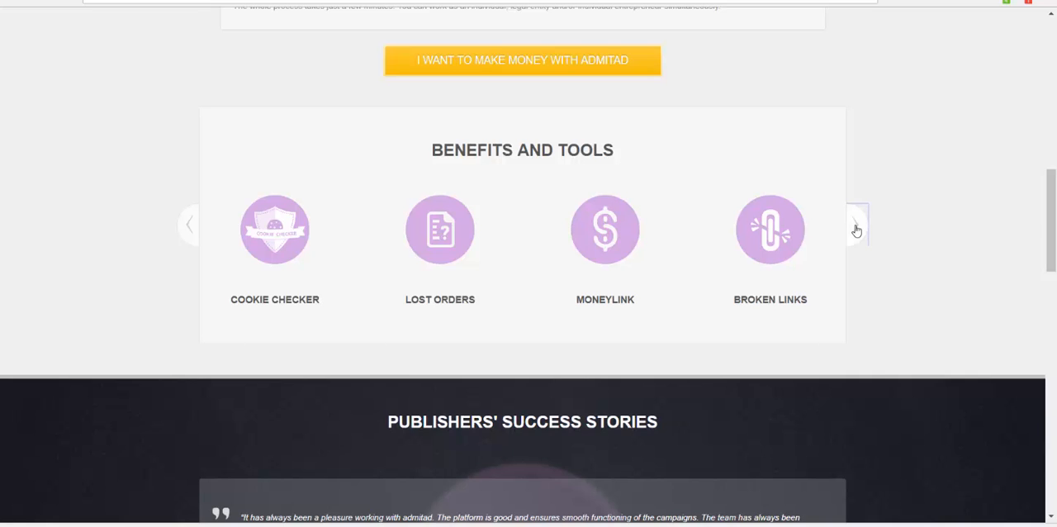
pyautogui.click(856, 225)
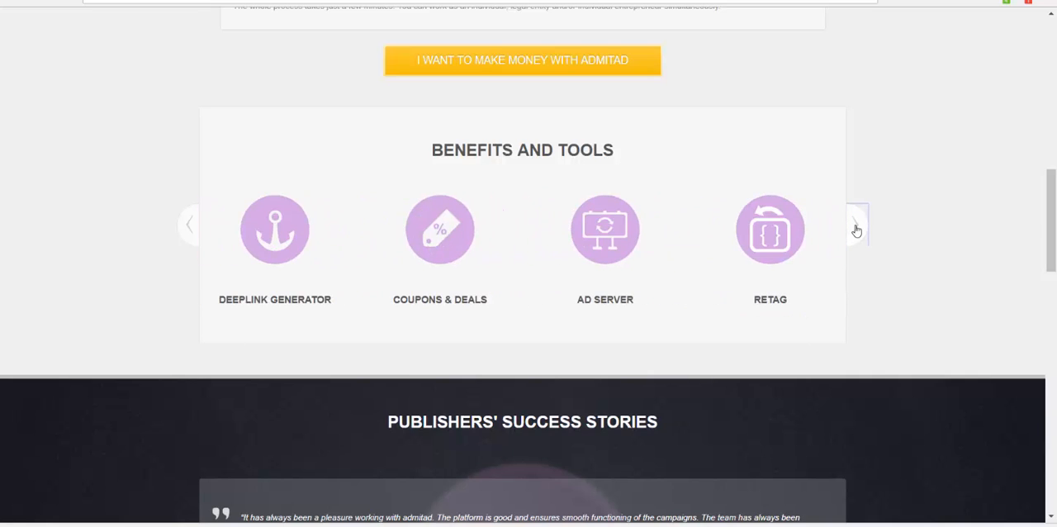
pyautogui.moveTo(314, 301)
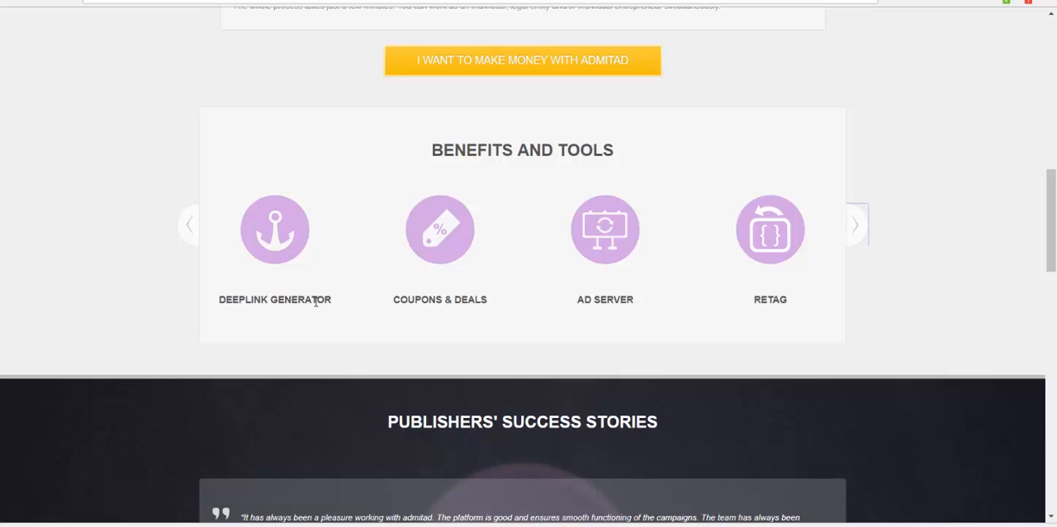
pyautogui.moveTo(620, 312)
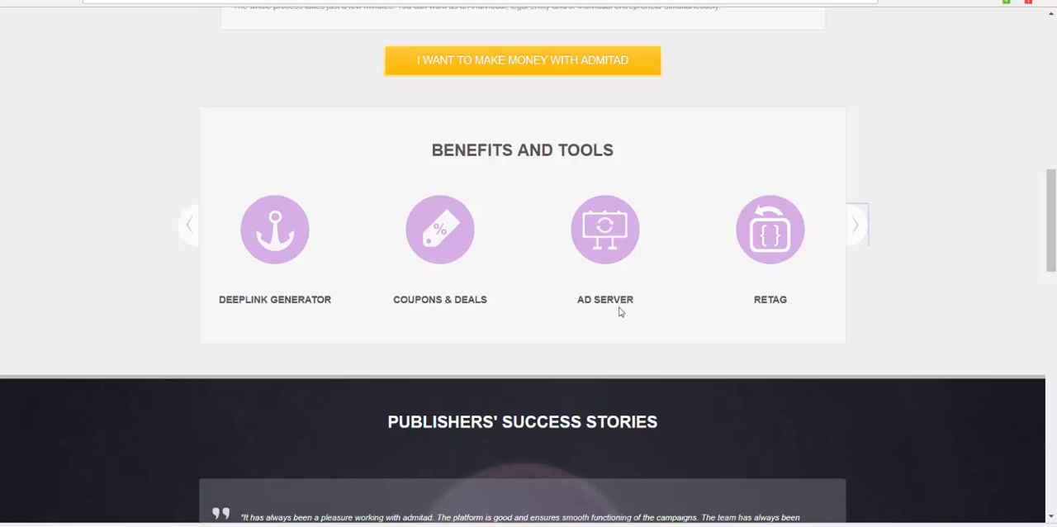
pyautogui.moveTo(853, 231)
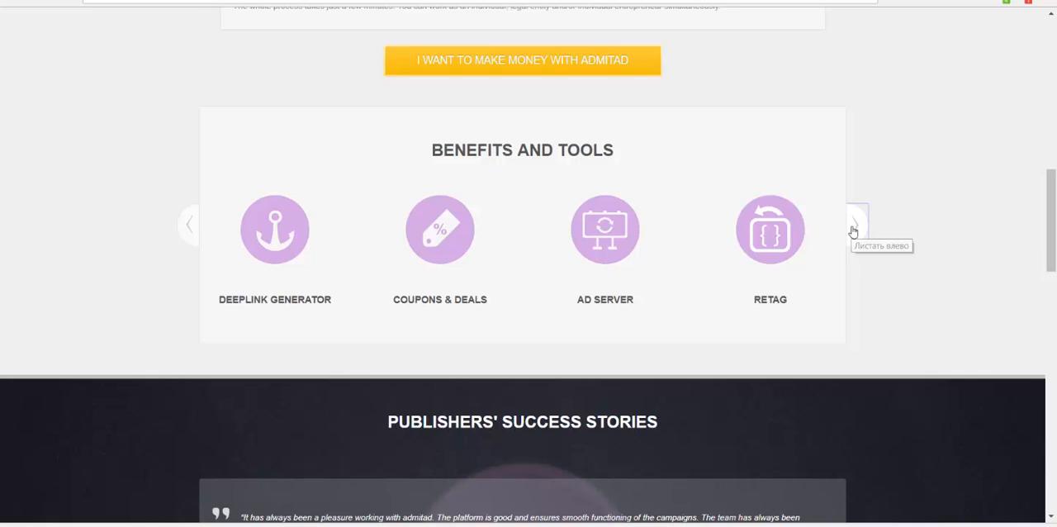
pyautogui.click(853, 229)
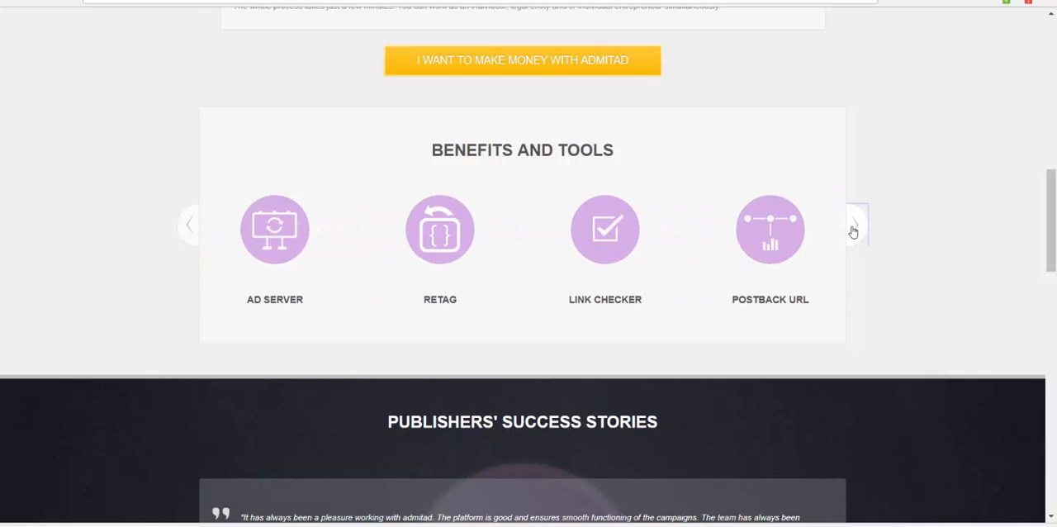
pyautogui.click(853, 230)
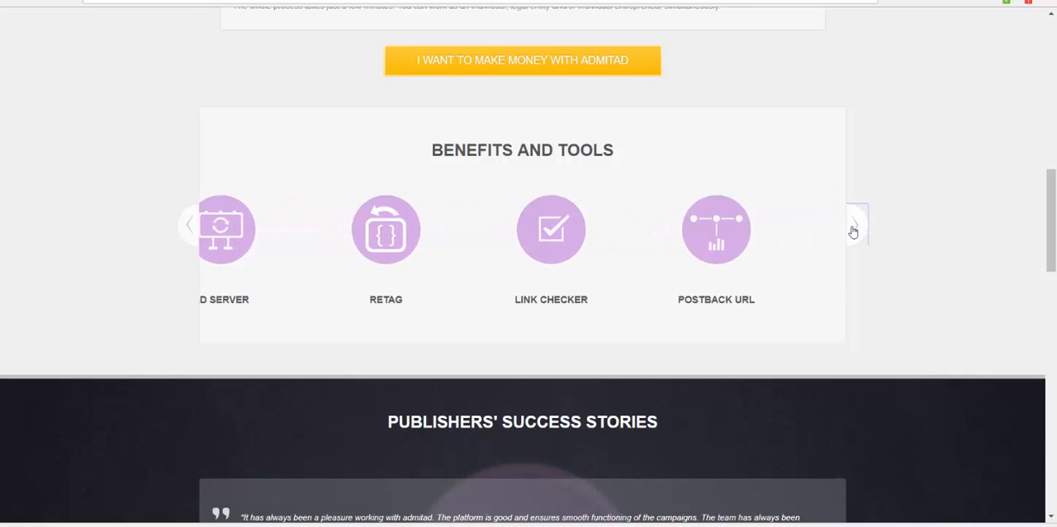
pyautogui.click(853, 224)
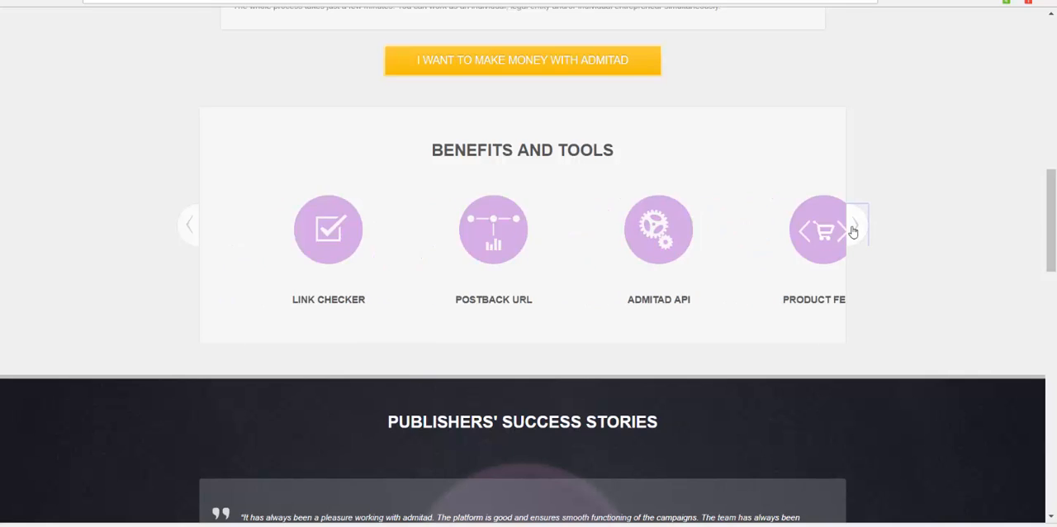
# Advance the carousel through Postback URL, Admitad API and Sub-ID to Mobile App, then reach Success Stories
pyautogui.click(854, 229)
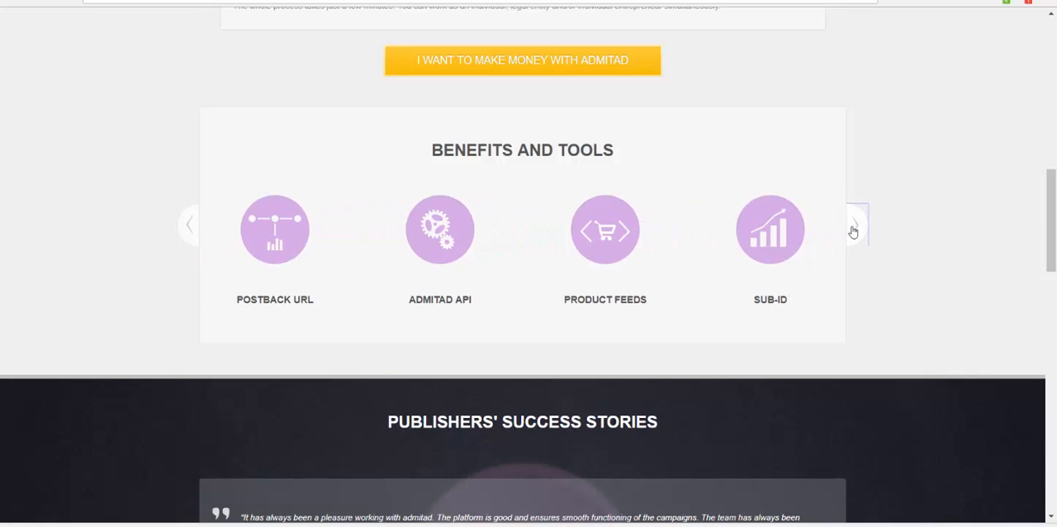
pyautogui.click(853, 225)
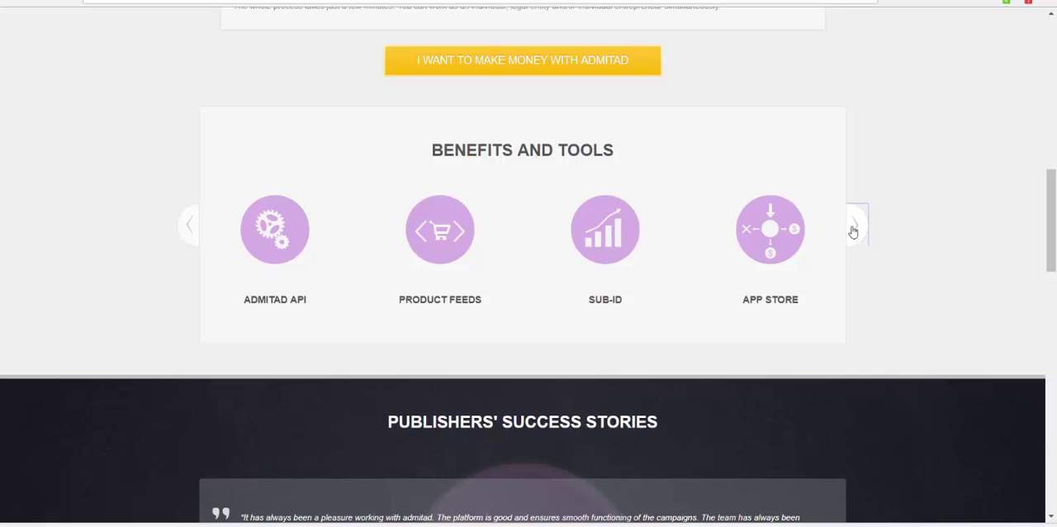
pyautogui.click(853, 225)
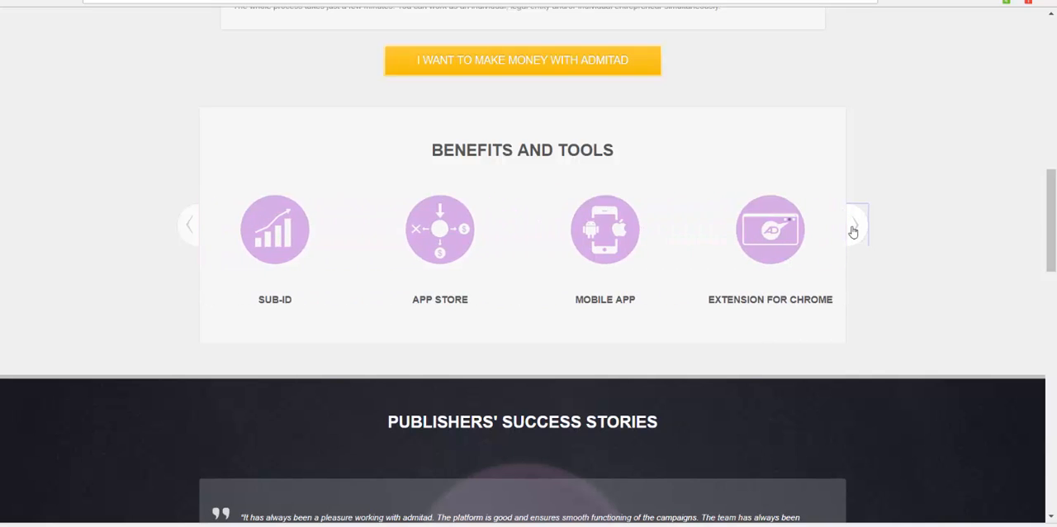
pyautogui.click(854, 223)
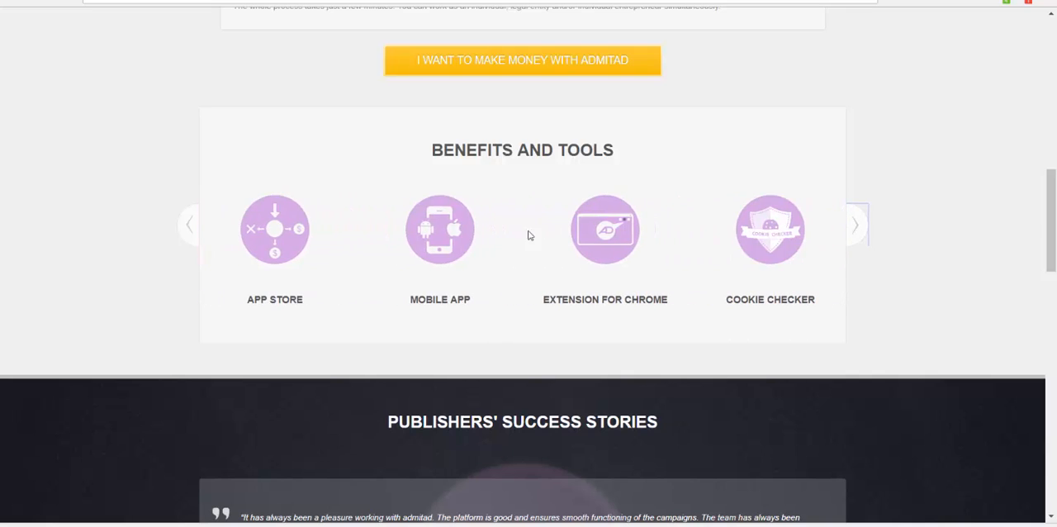
pyautogui.scroll(-3)
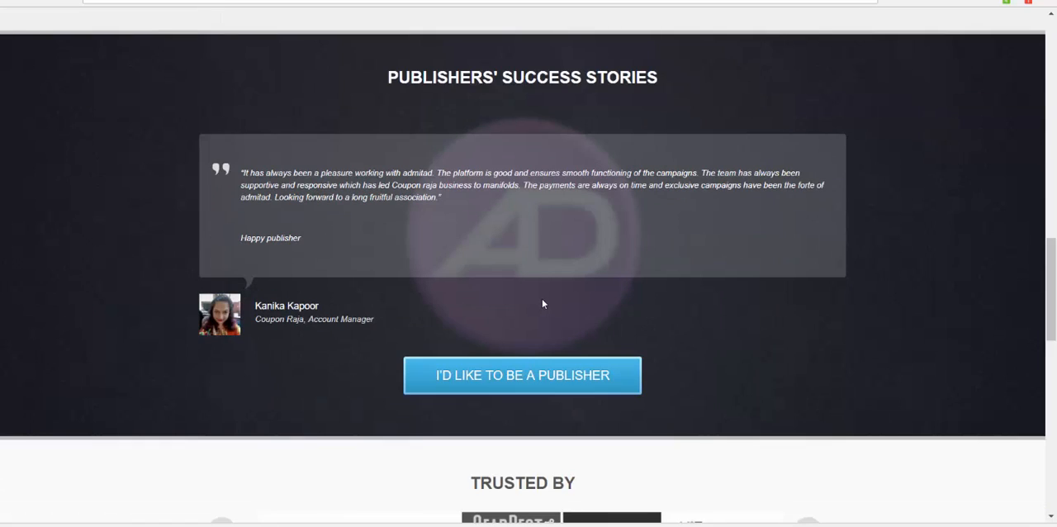